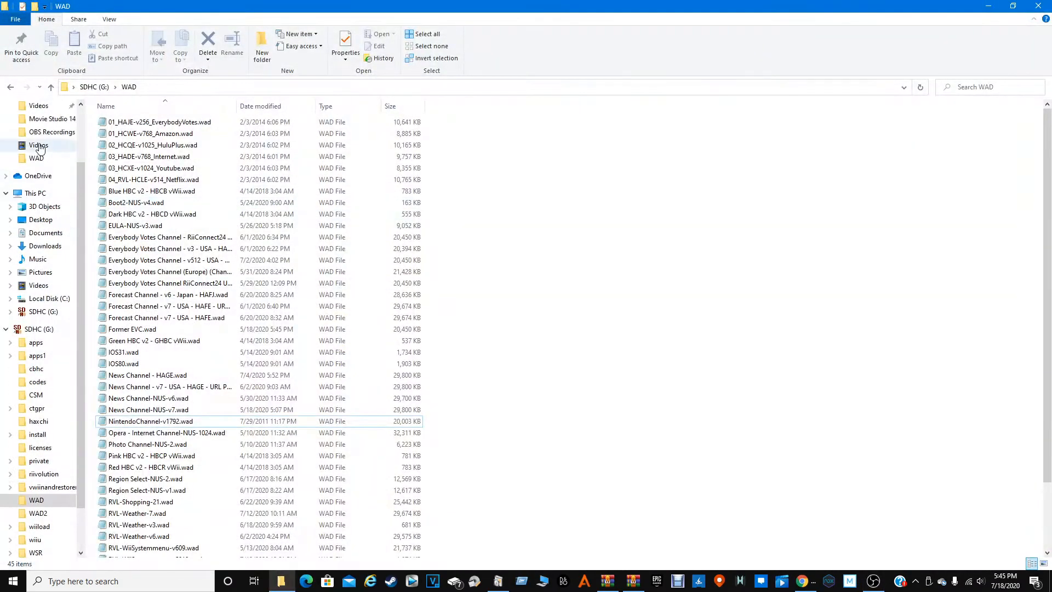
Step: Browse the Downloads folder down to RiiConnect24Patcher (2).bat and run it
{"action": "left_click", "coordinate": [44, 140]}
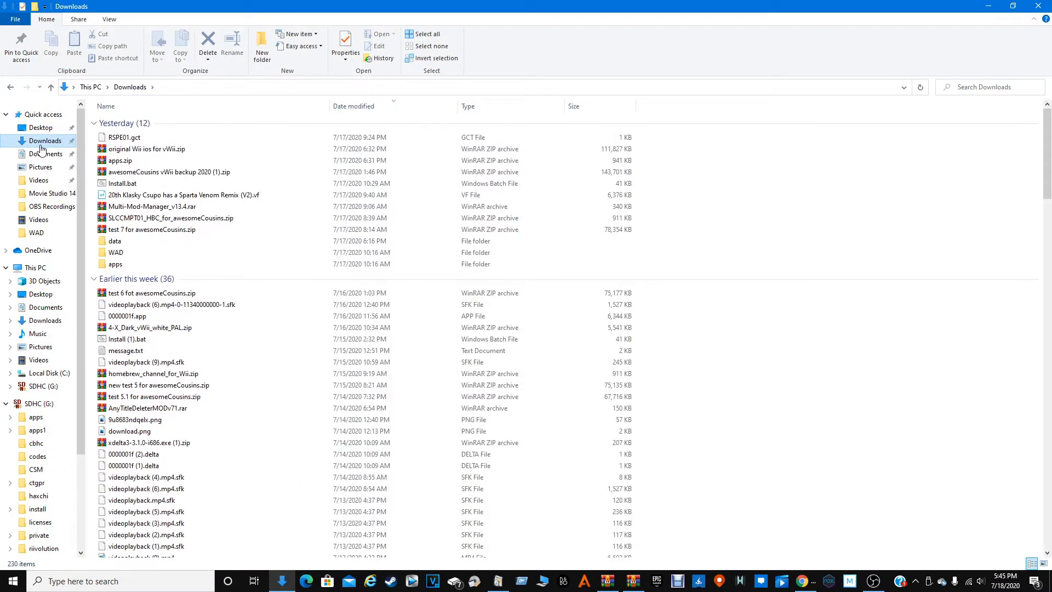
{"action": "right_click", "coordinate": [116, 252]}
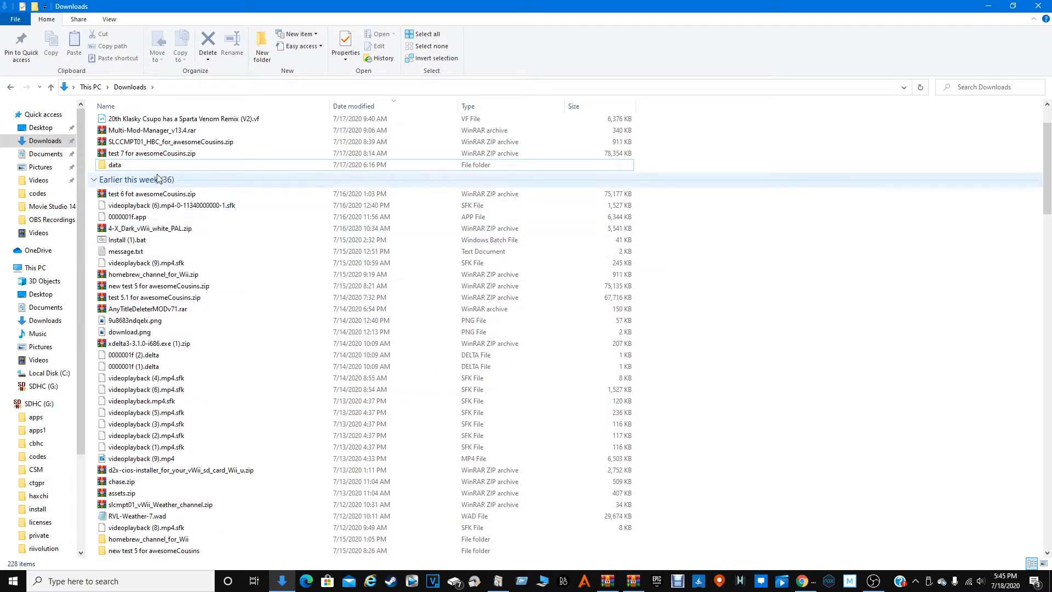
{"action": "scroll", "scroll_direction": "down", "scroll_amount": 3}
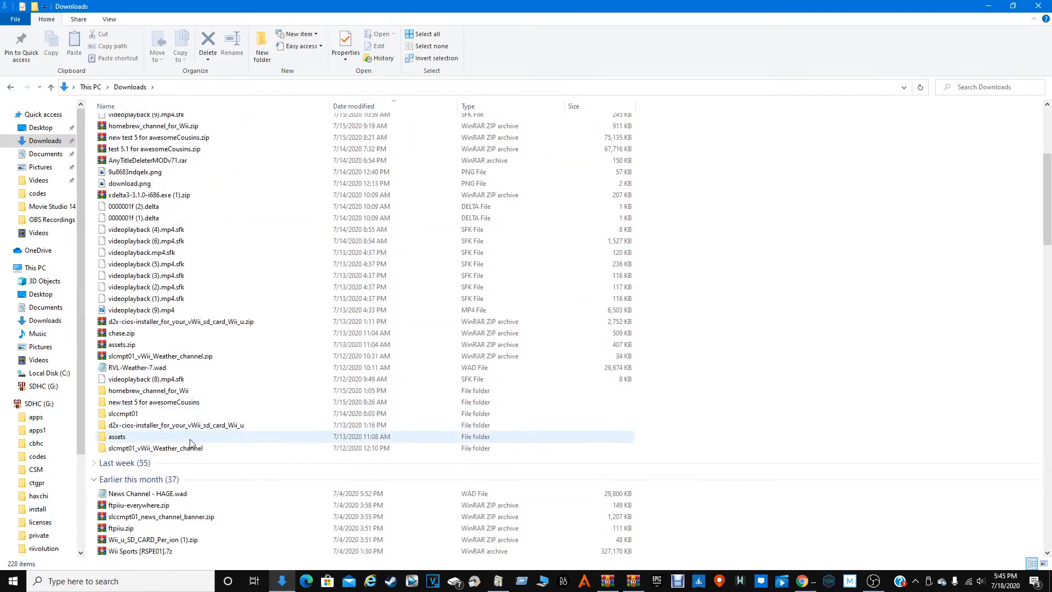
{"action": "scroll", "scroll_direction": "down", "scroll_amount": 3}
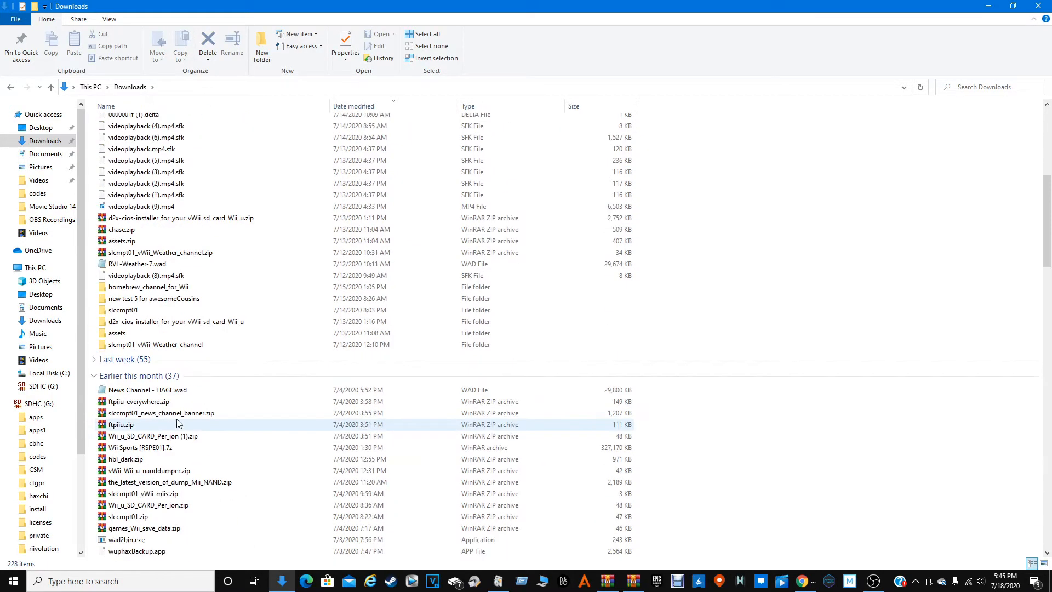
{"action": "scroll", "scroll_direction": "down", "scroll_amount": 3}
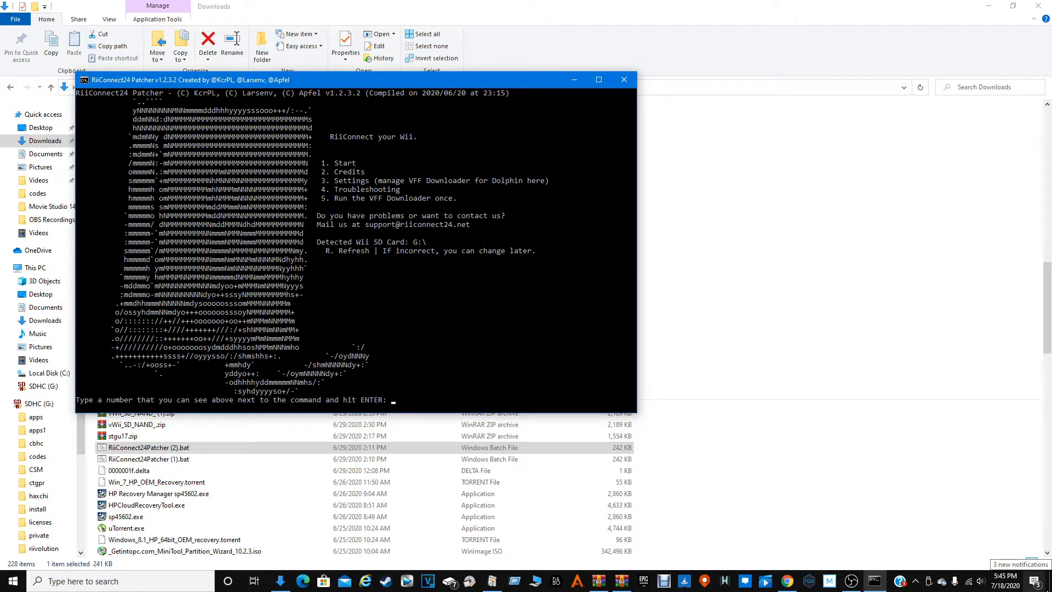
Step: Begin patching and choose option 2, Wii U (vWii, Wii Mode), as the target console
{"action": "key", "text": "enter"}
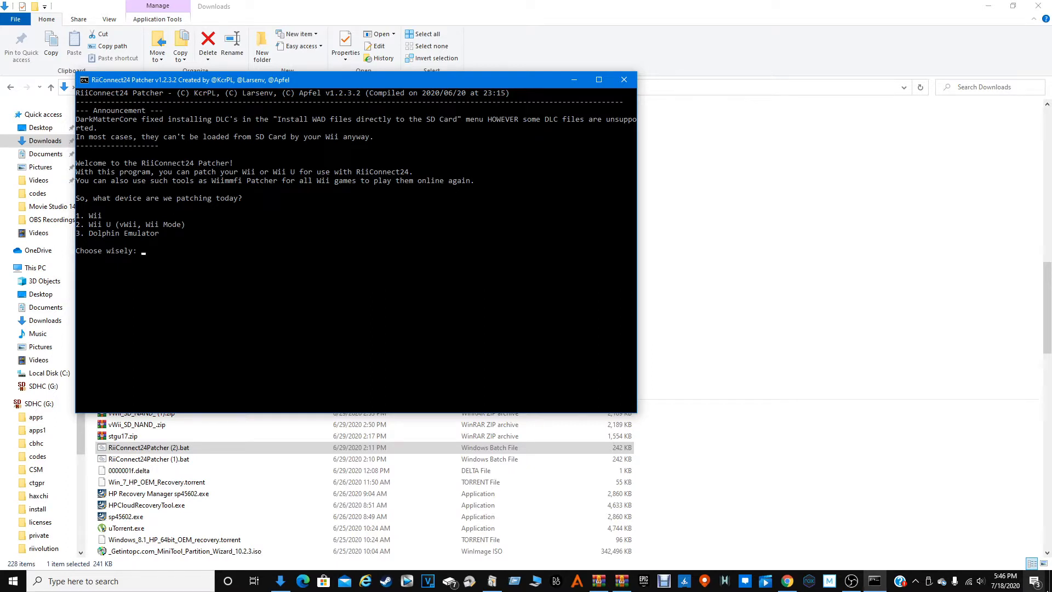
{"action": "type", "text": "2"}
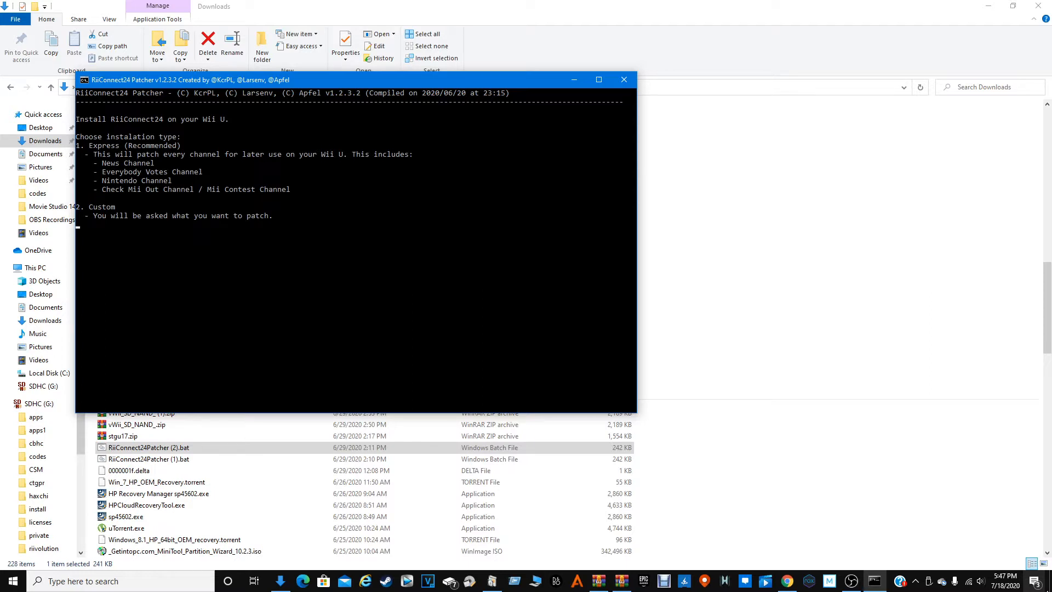
Step: Choose Express (Recommended) installation and the USA region
{"action": "type", "text": "1"}
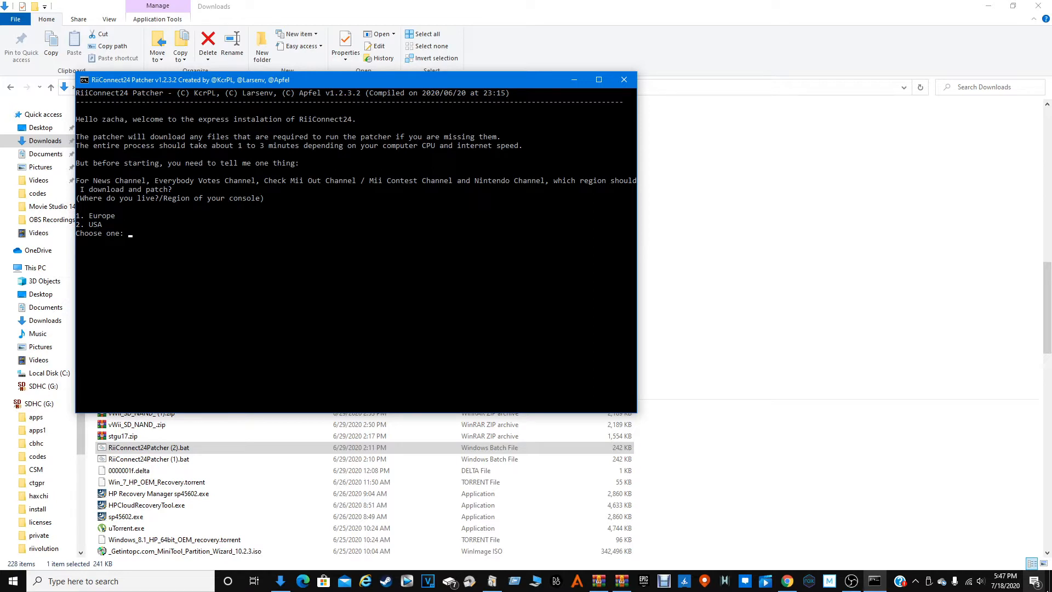
{"action": "type", "text": "2"}
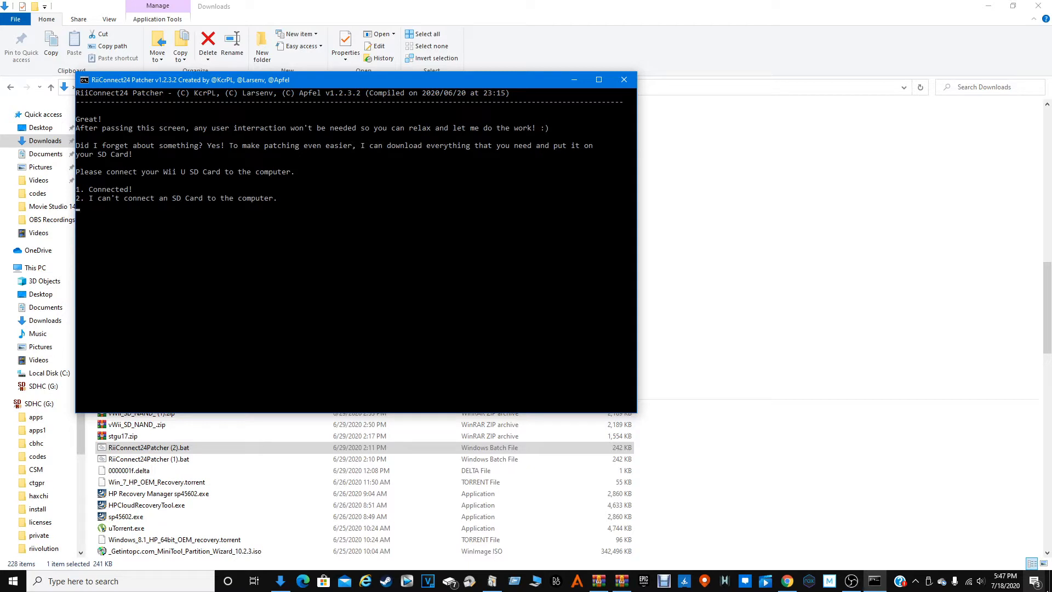
Step: Answer 1 (Connected!) so the patched files are copied onto the SD card
{"action": "type", "text": "1"}
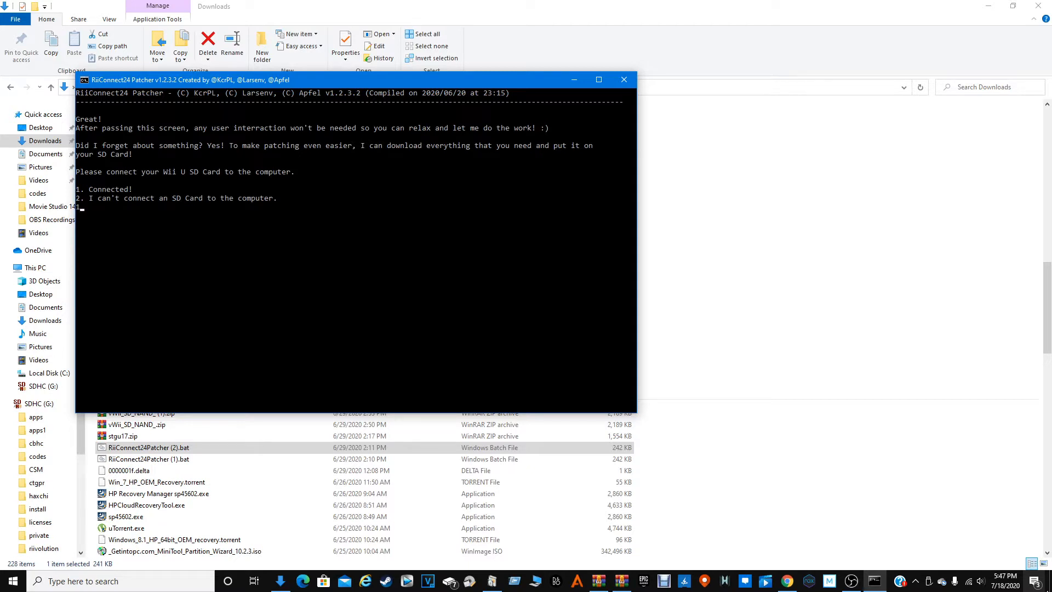
{"action": "key", "text": "enter"}
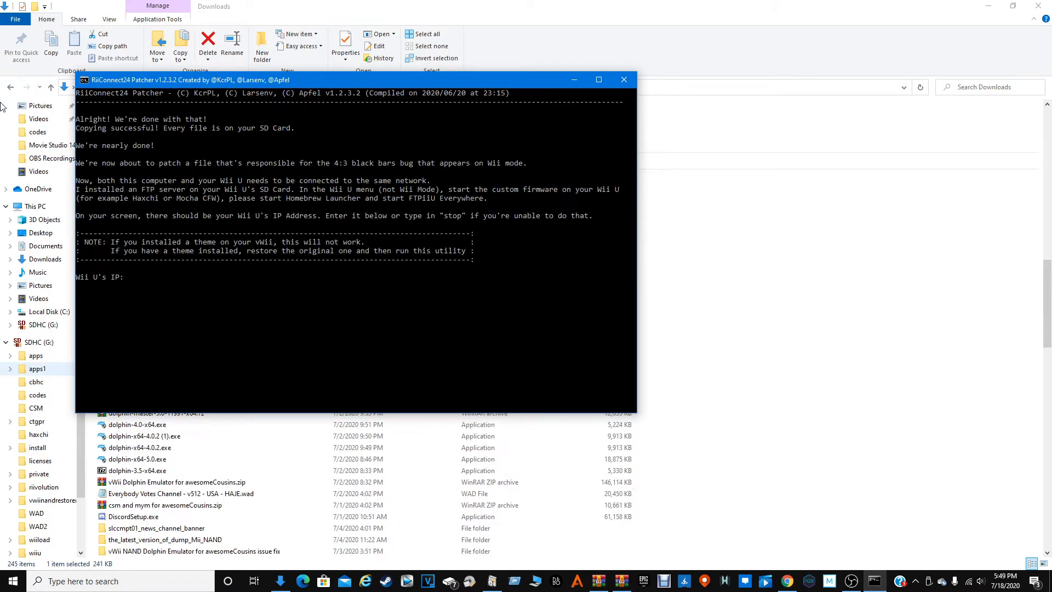
Step: Enter 'stop' at the Wii U IP prompt, then choose 3 to close the patcher and clean up
{"action": "scroll", "scroll_direction": "down", "scroll_amount": 3}
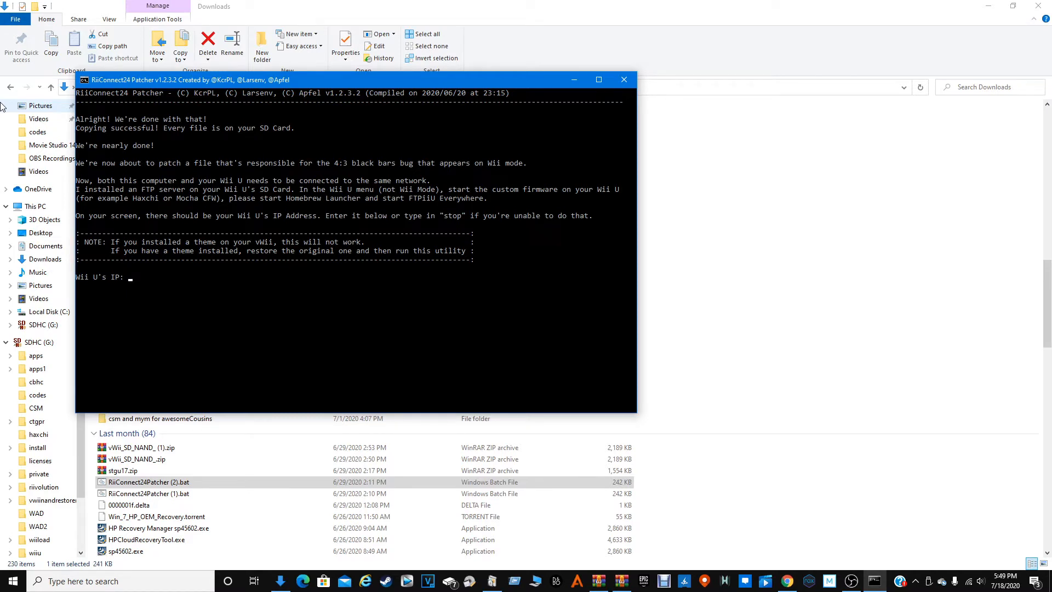
{"action": "type", "text": "stop"}
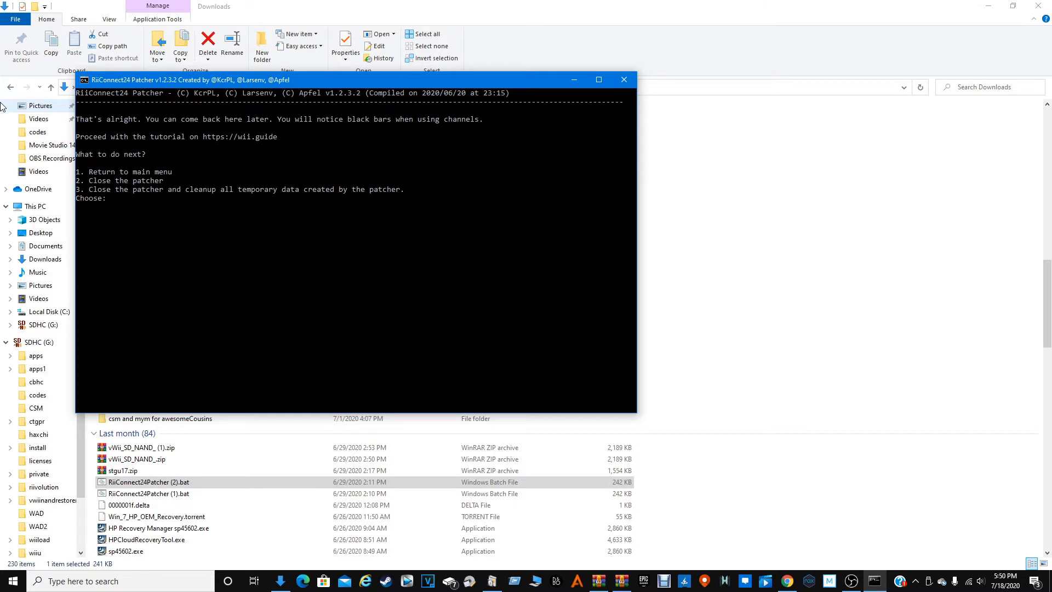
{"action": "type", "text": "3"}
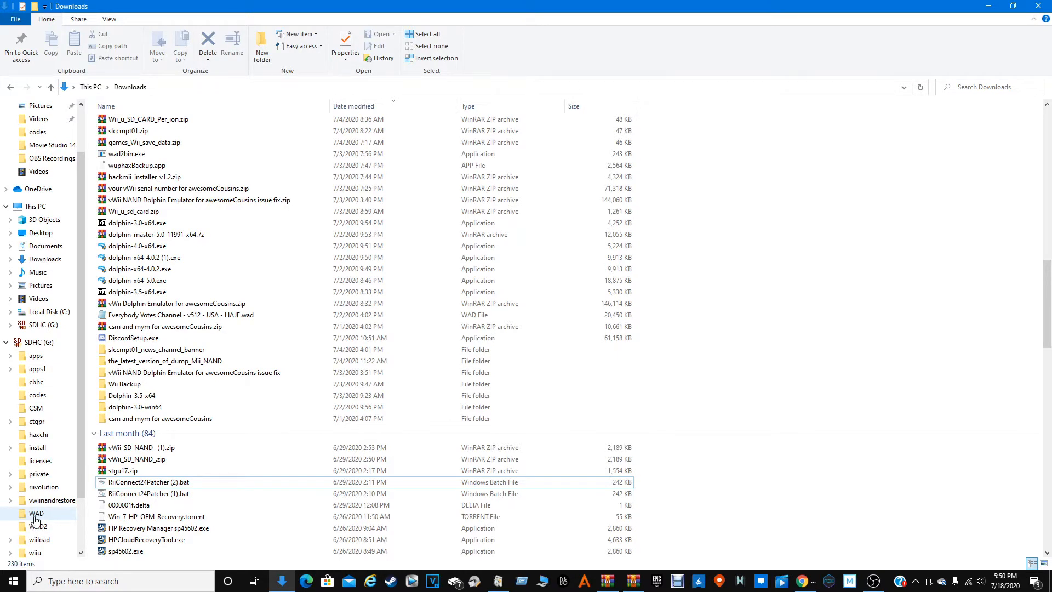
Step: View the SD card's WAD folder with its 50 files, then bring up the drive's eject options
{"action": "double_click", "coordinate": [37, 513]}
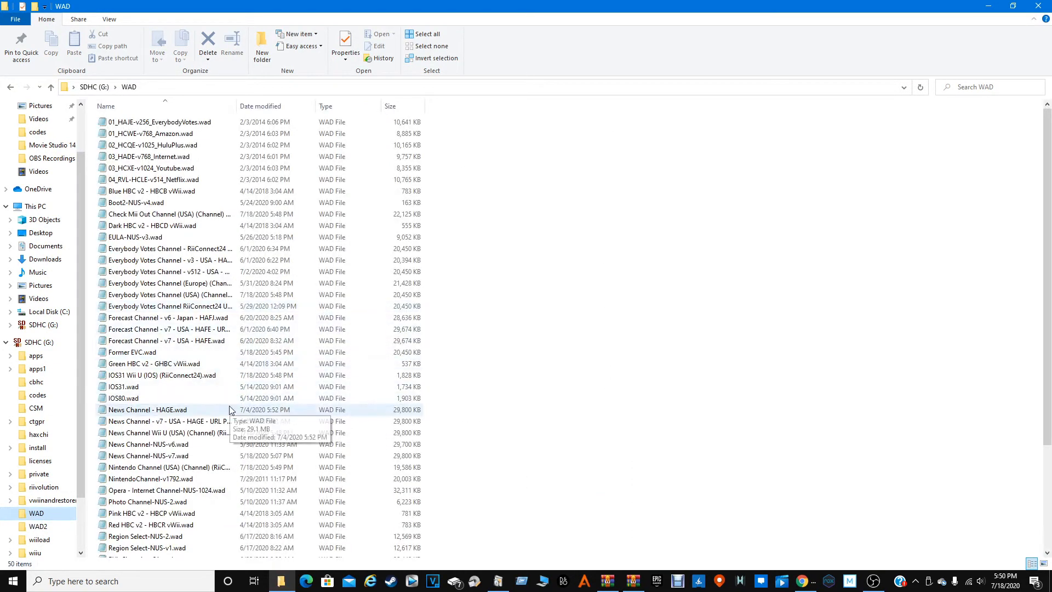
{"action": "mouse_move", "coordinate": [171, 375]}
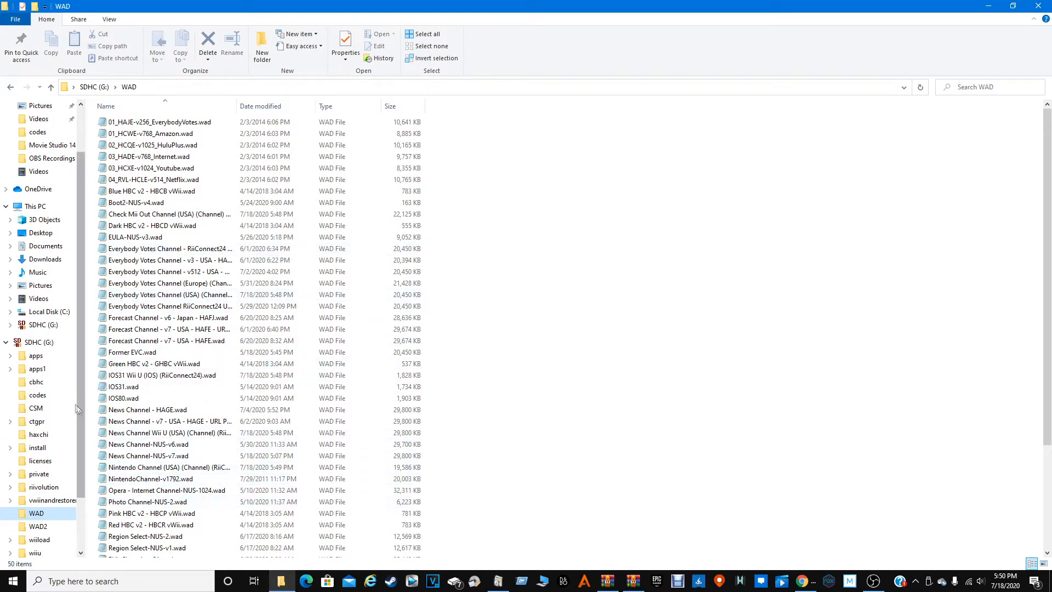
{"action": "right_click", "coordinate": [40, 342]}
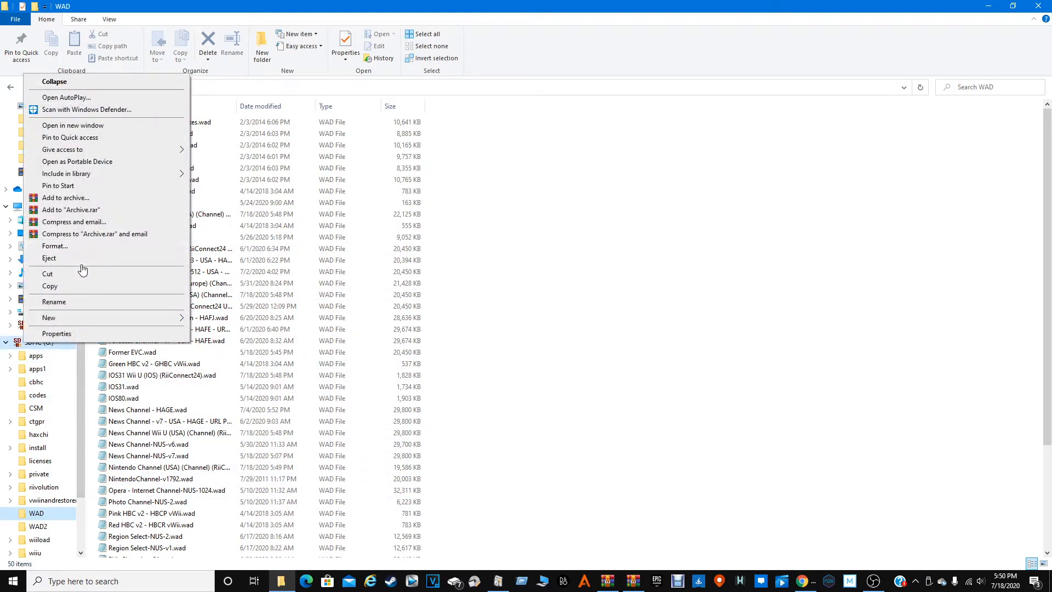
{"action": "mouse_move", "coordinate": [79, 261]}
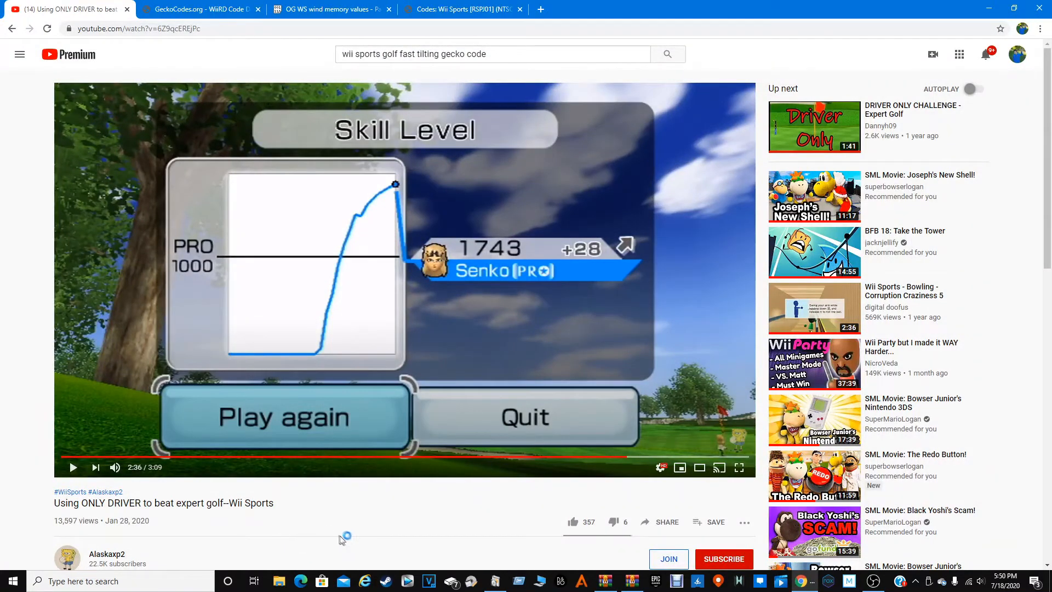
{"action": "mouse_move", "coordinate": [331, 529]}
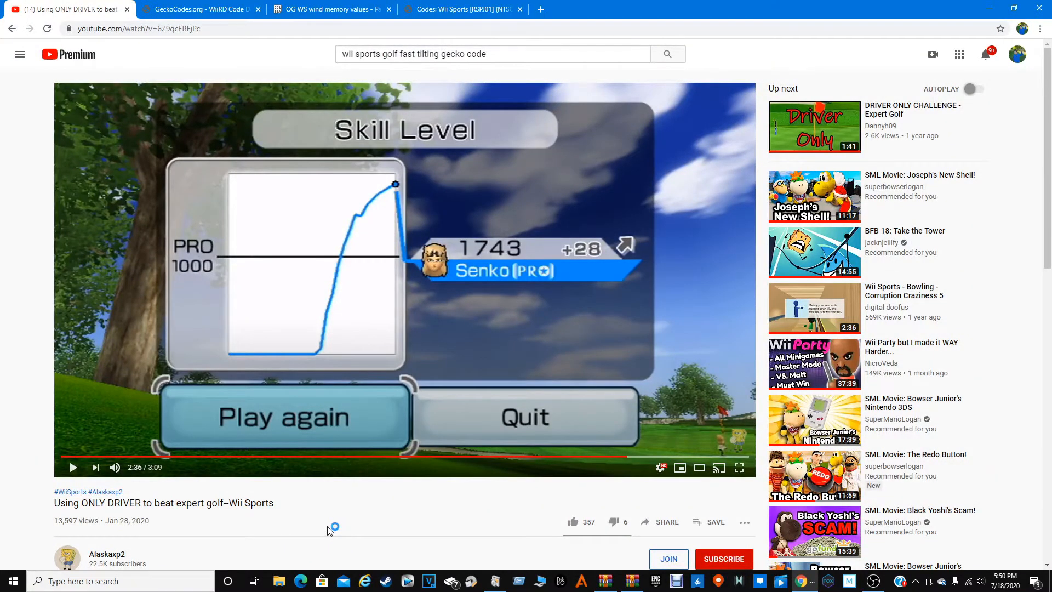
{"action": "mouse_move", "coordinate": [330, 531]}
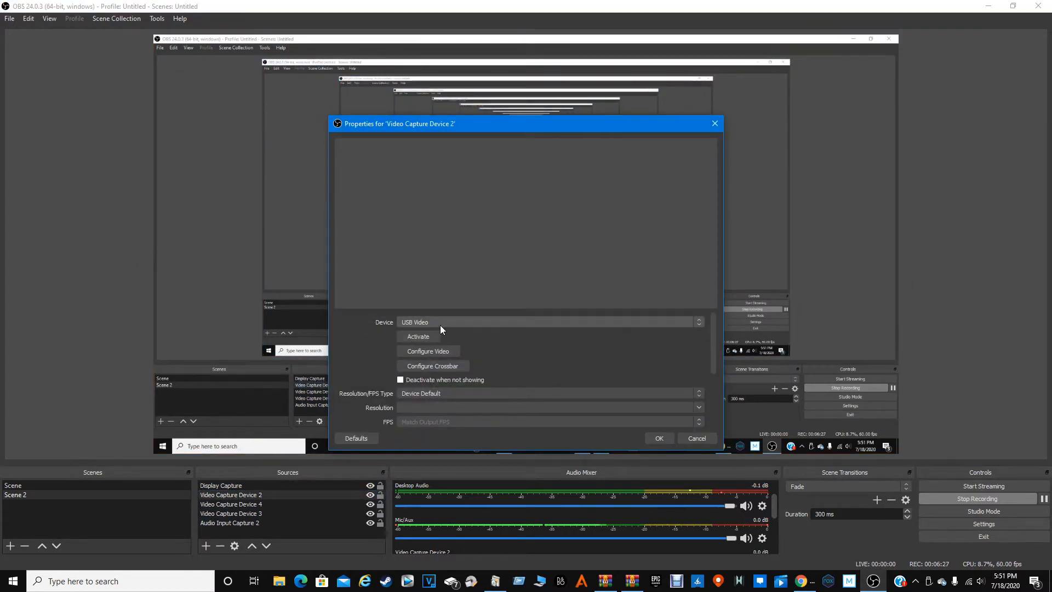
Step: Activate Video Capture Device 2 on USB Video so the colour-bar test picture shows
{"action": "left_click", "coordinate": [418, 337]}
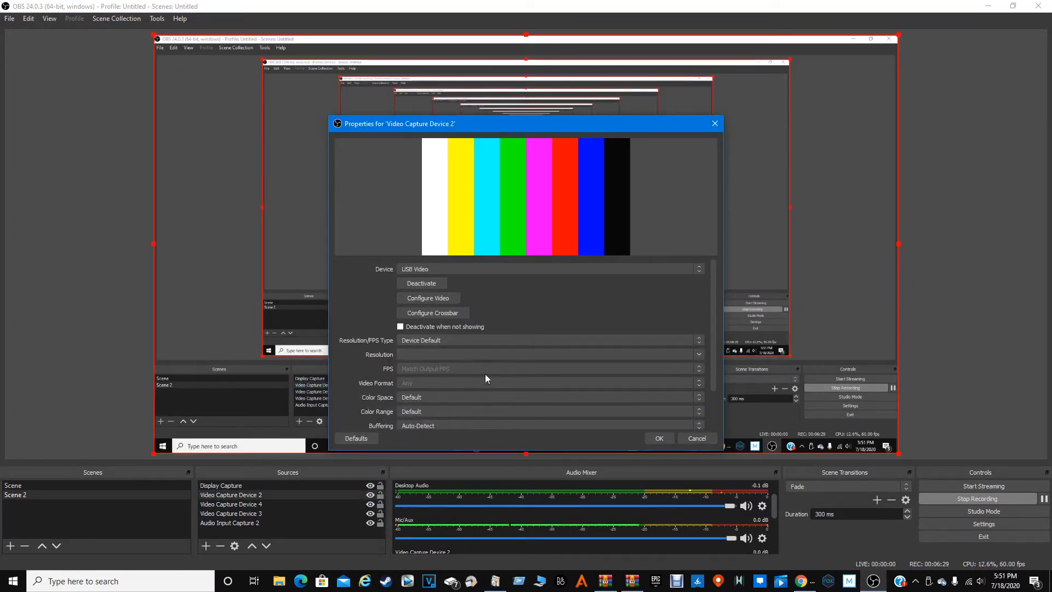
{"action": "left_click", "coordinate": [220, 486]}
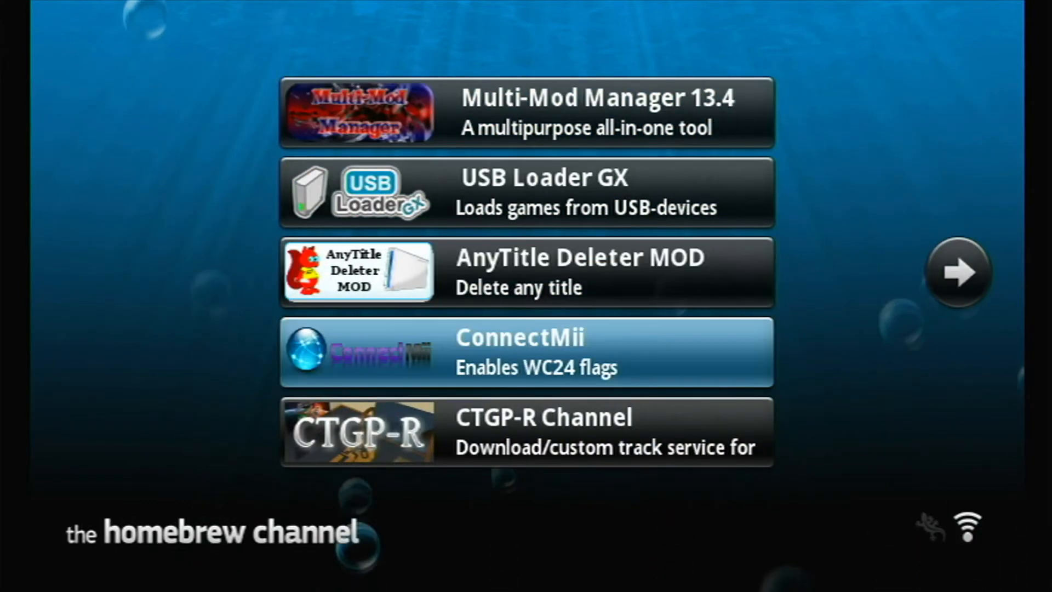
Step: Load ConnectMii to set the WiiConnect24 and standby connection flags
{"action": "left_click", "coordinate": [527, 352]}
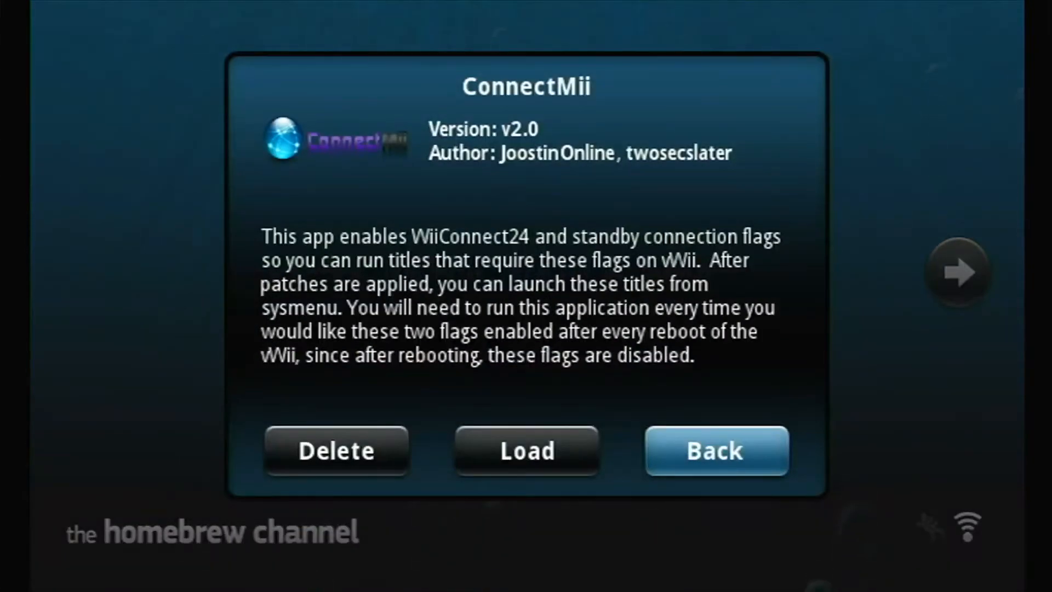
{"action": "mouse_move", "coordinate": [527, 450]}
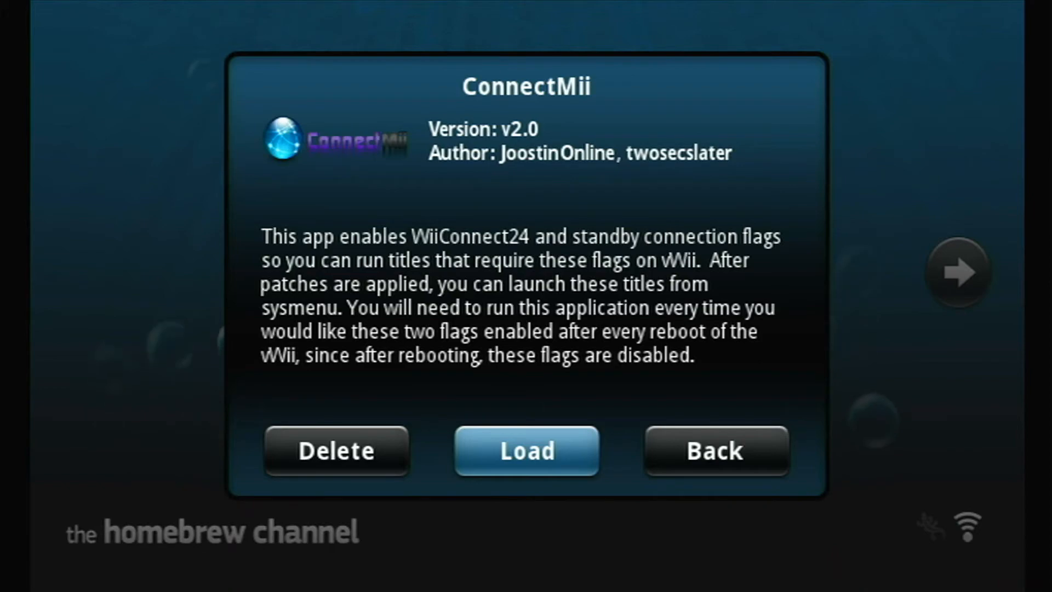
{"action": "left_click", "coordinate": [526, 450]}
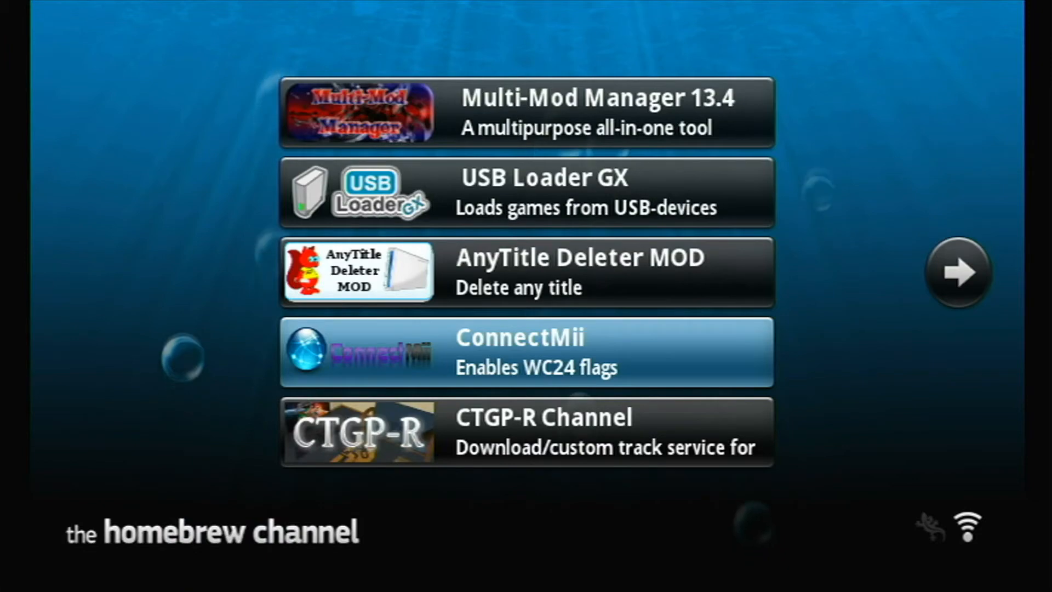
Step: Load Wii Mod Lite v1.7 from the app list
{"action": "left_click", "coordinate": [958, 274]}
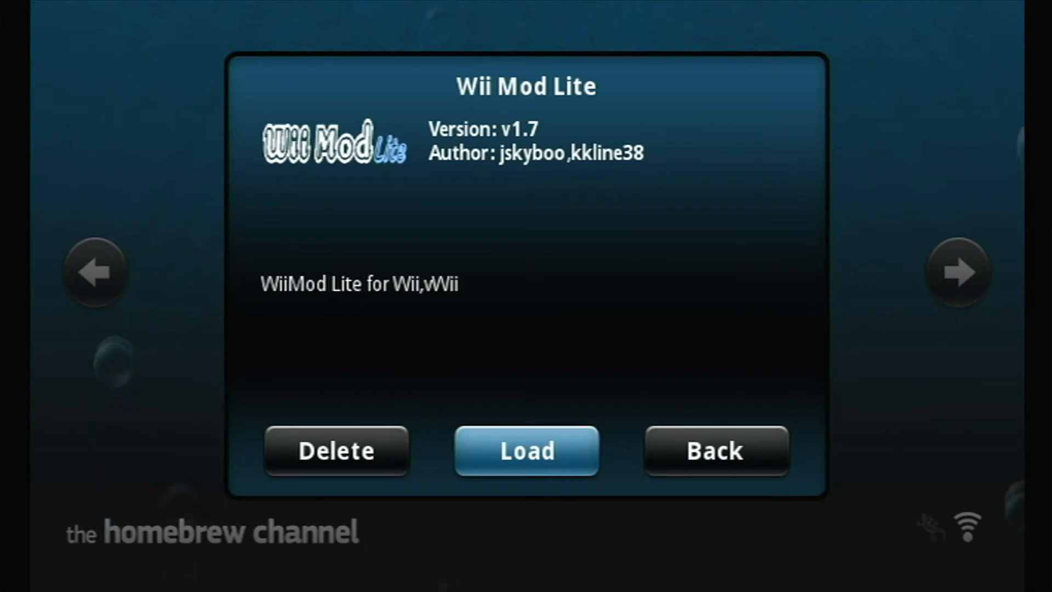
{"action": "left_click", "coordinate": [528, 451]}
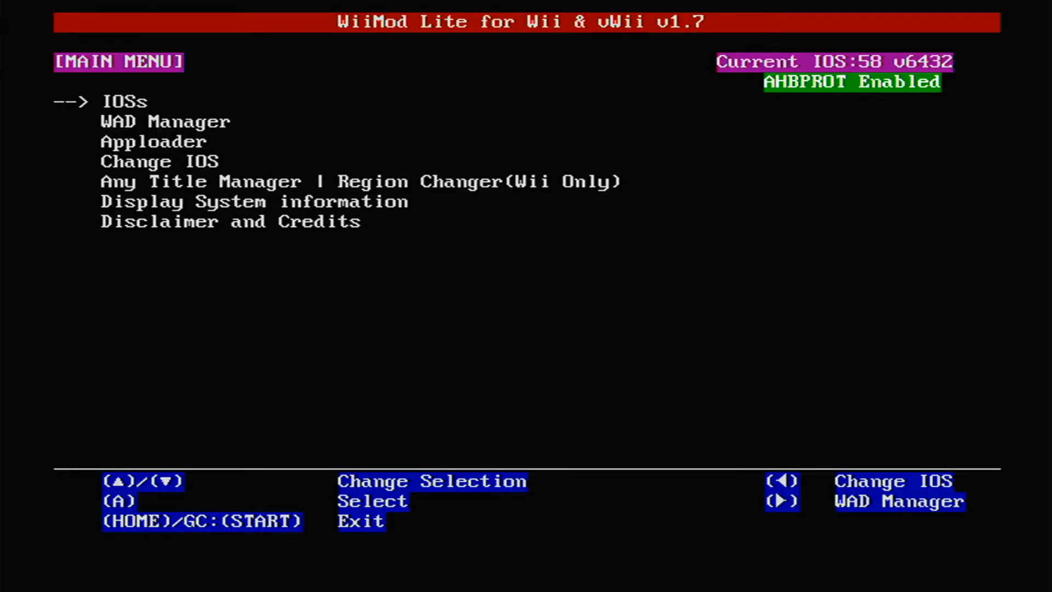
Step: Enter WAD Manager with Wii SD Slot as source and move down the sd:/wad list to IOS31.wad
{"action": "key", "text": "Down"}
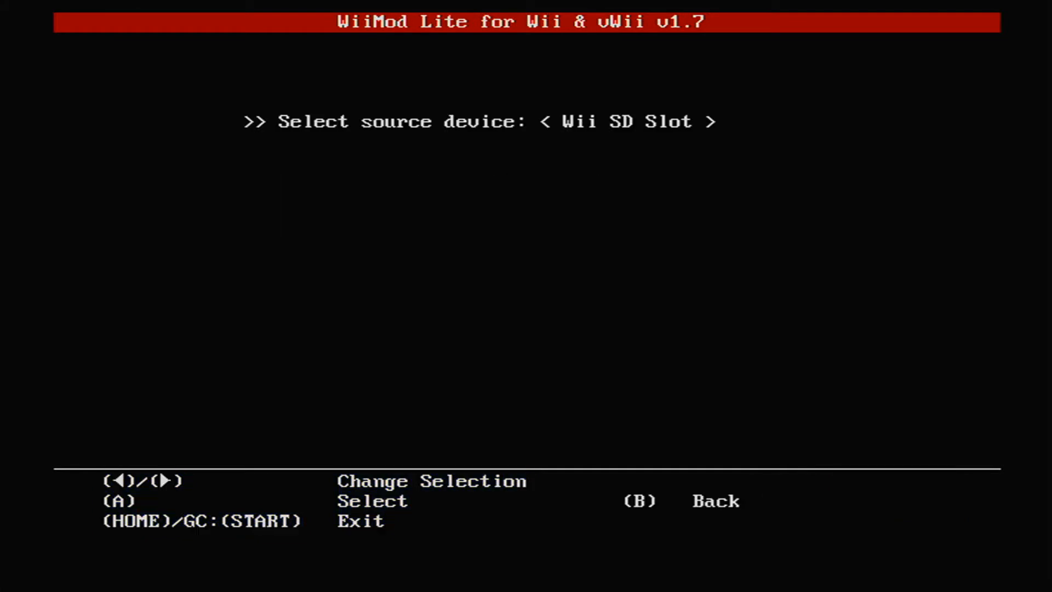
{"action": "key", "text": "A"}
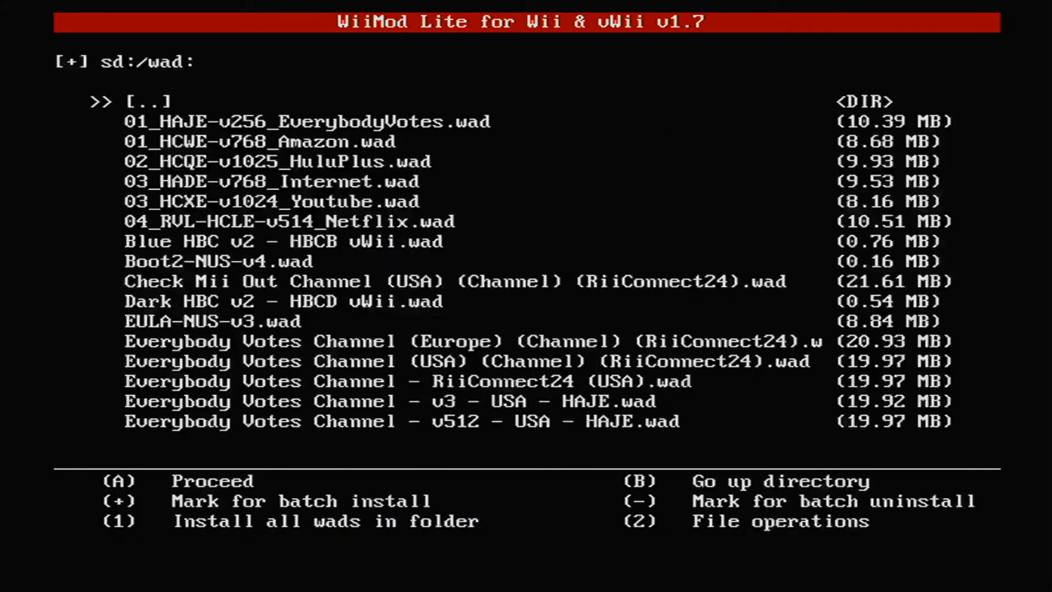
{"action": "key", "text": "down"}
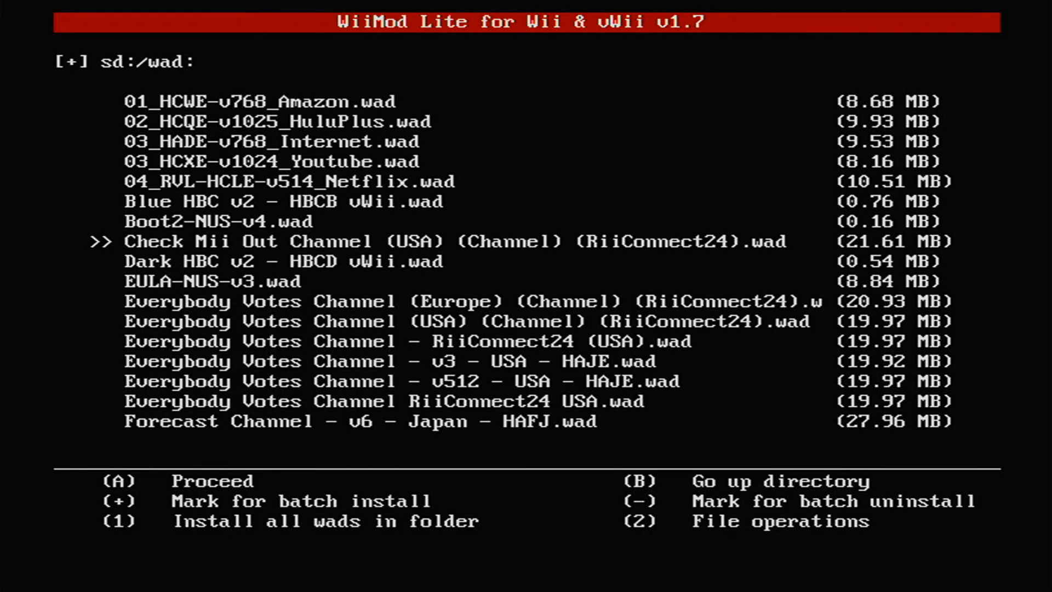
{"action": "key", "text": "down"}
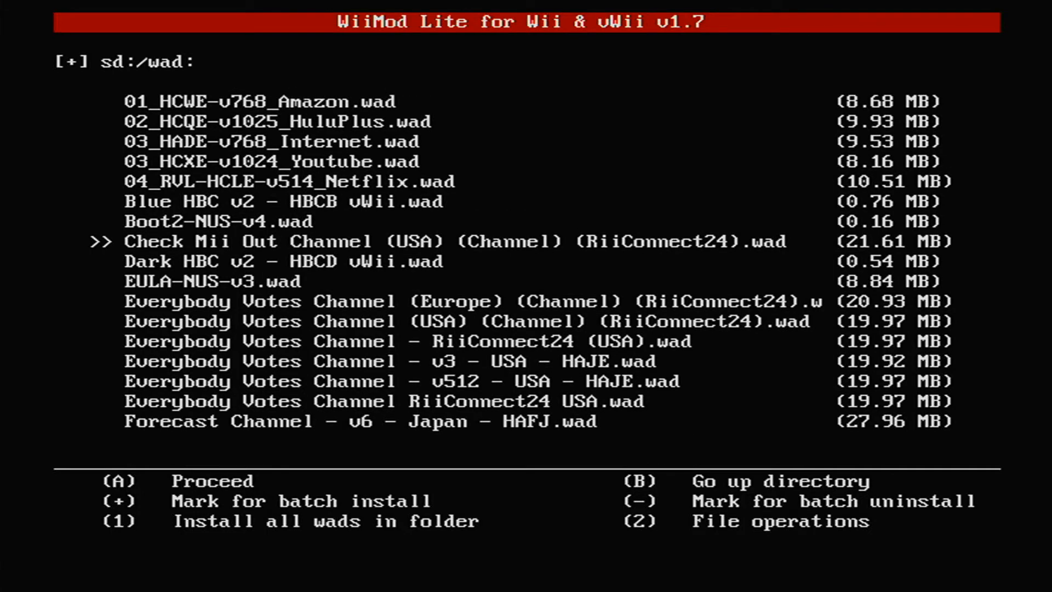
{"action": "key", "text": "a"}
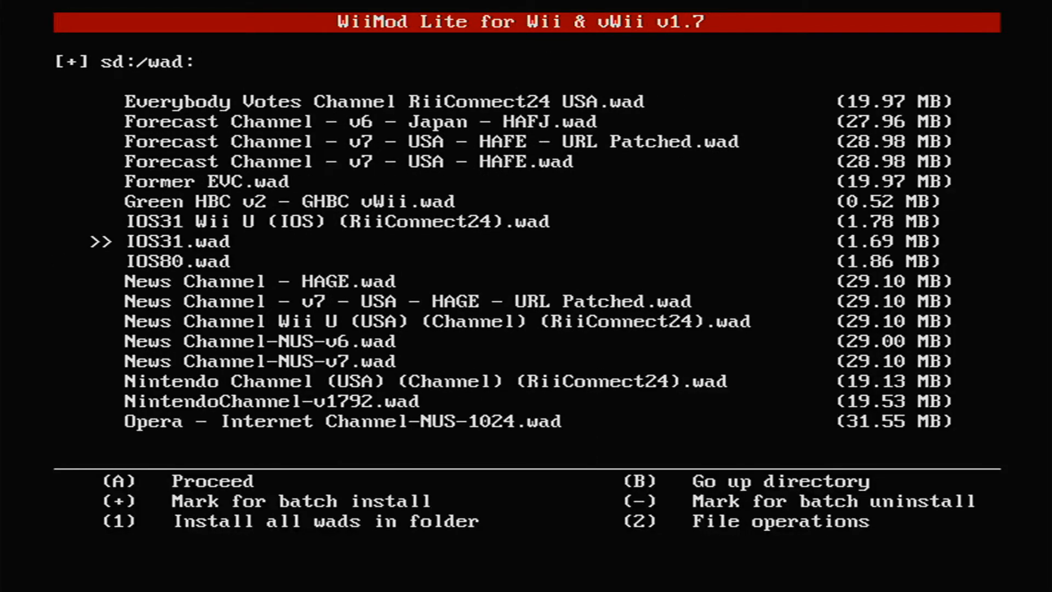
Step: Install Nintendo Channel (USA) (Channel) (RiiConnect24).wad via Install WAD
{"action": "scroll", "scroll_direction": "down", "scroll_amount": 3}
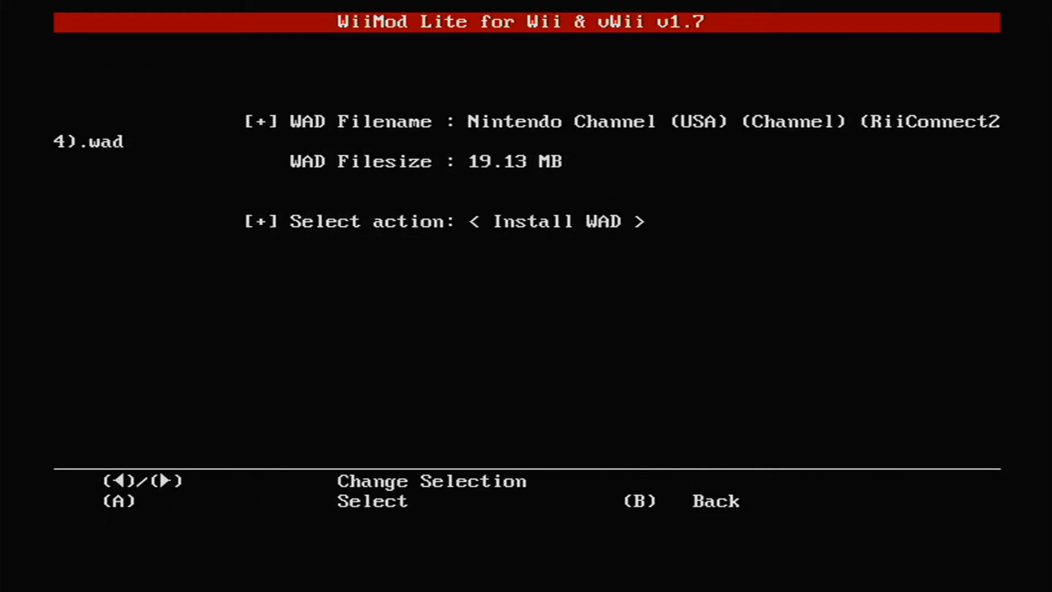
{"action": "key", "text": "a"}
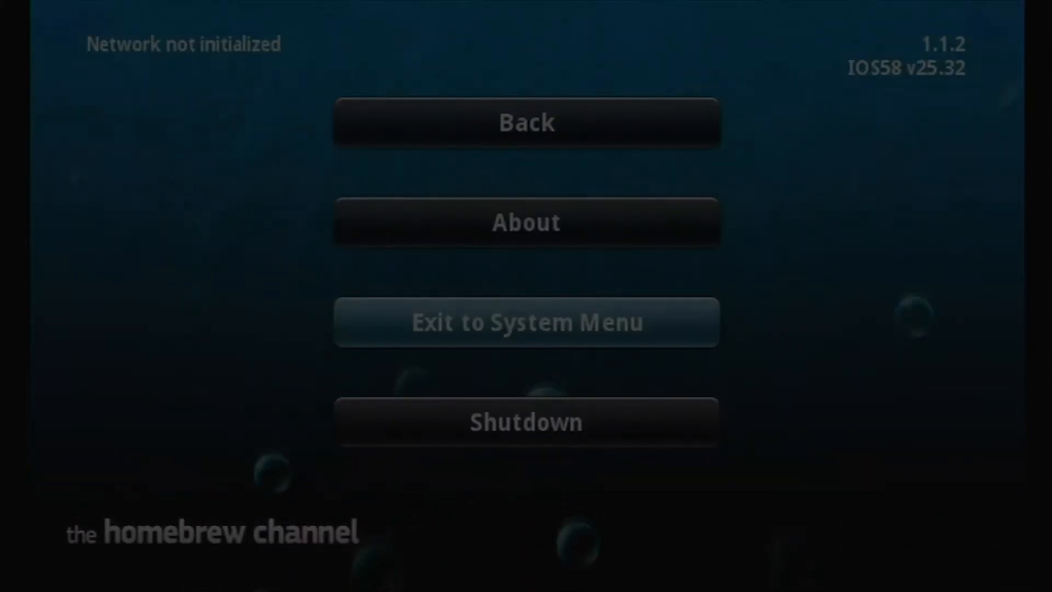
Step: Exit the Homebrew Channel to the Wii System Menu
{"action": "left_click", "coordinate": [526, 322]}
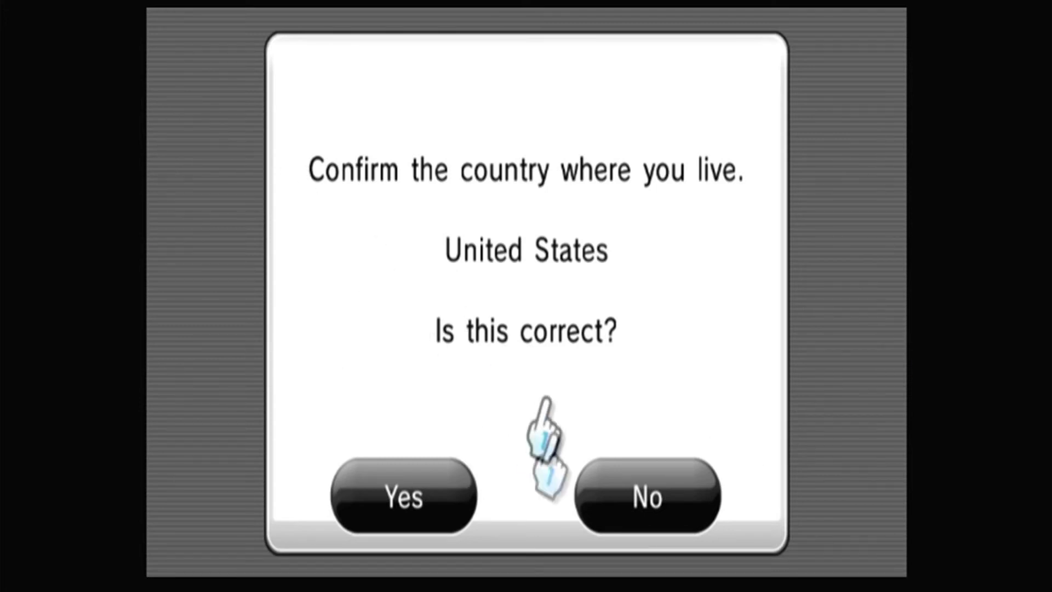
Step: Confirm United States and Massachusetts as home and choose English question language
{"action": "left_click", "coordinate": [403, 497]}
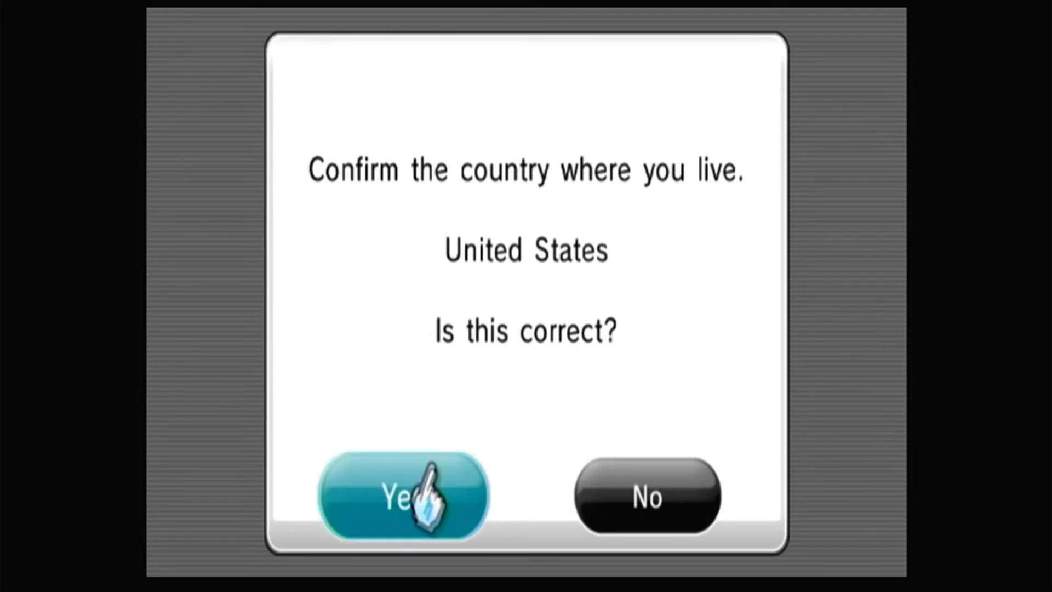
{"action": "left_click", "coordinate": [402, 497]}
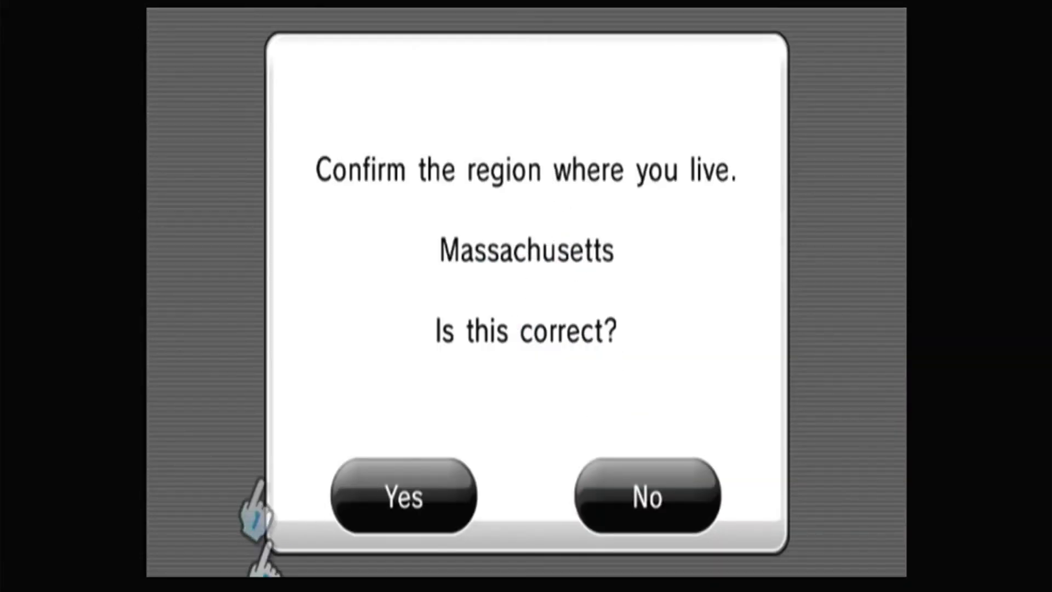
{"action": "left_click", "coordinate": [402, 498]}
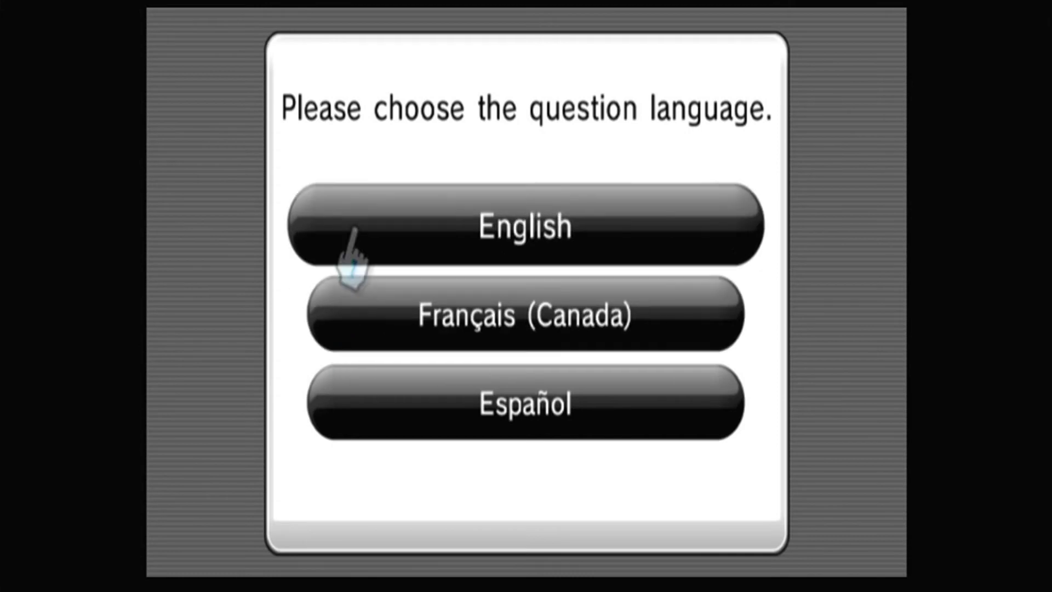
{"action": "left_click", "coordinate": [525, 225]}
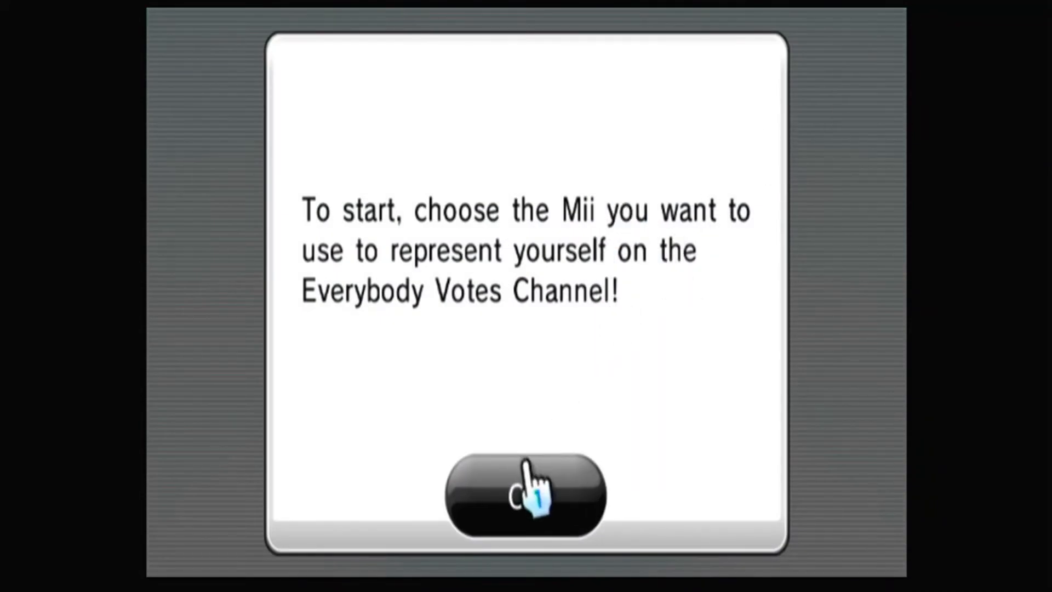
Step: Register the fourth Mii as a voter and decline adding more voters
{"action": "left_click", "coordinate": [522, 496]}
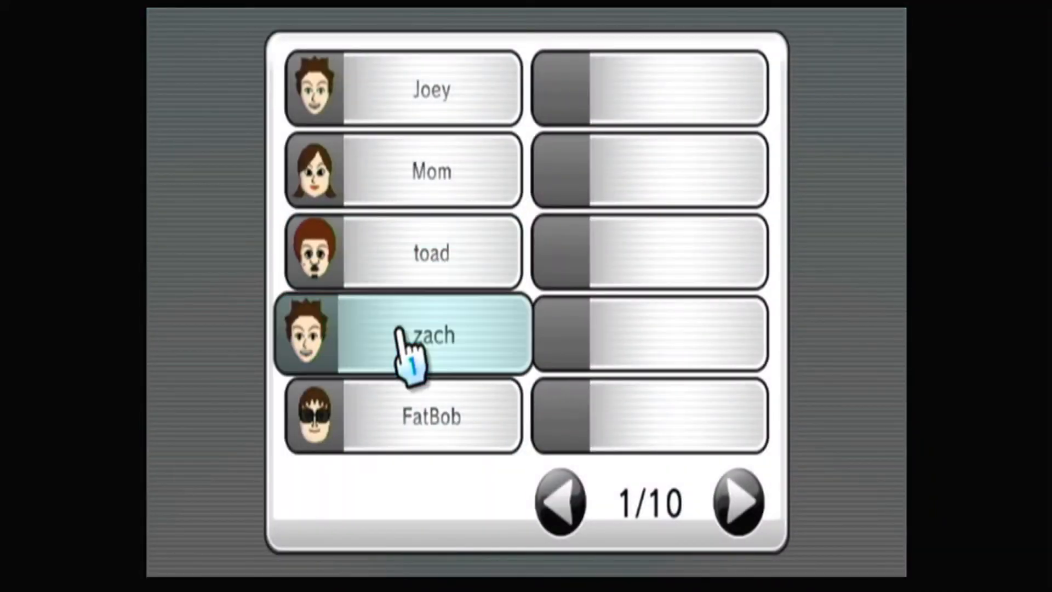
{"action": "left_click", "coordinate": [429, 334]}
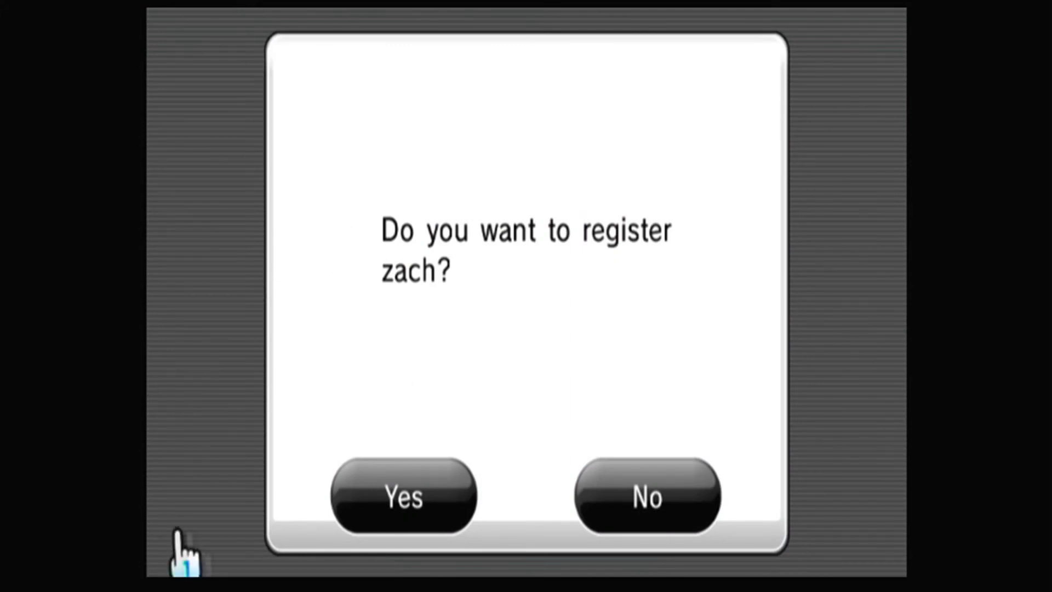
{"action": "left_click", "coordinate": [402, 496]}
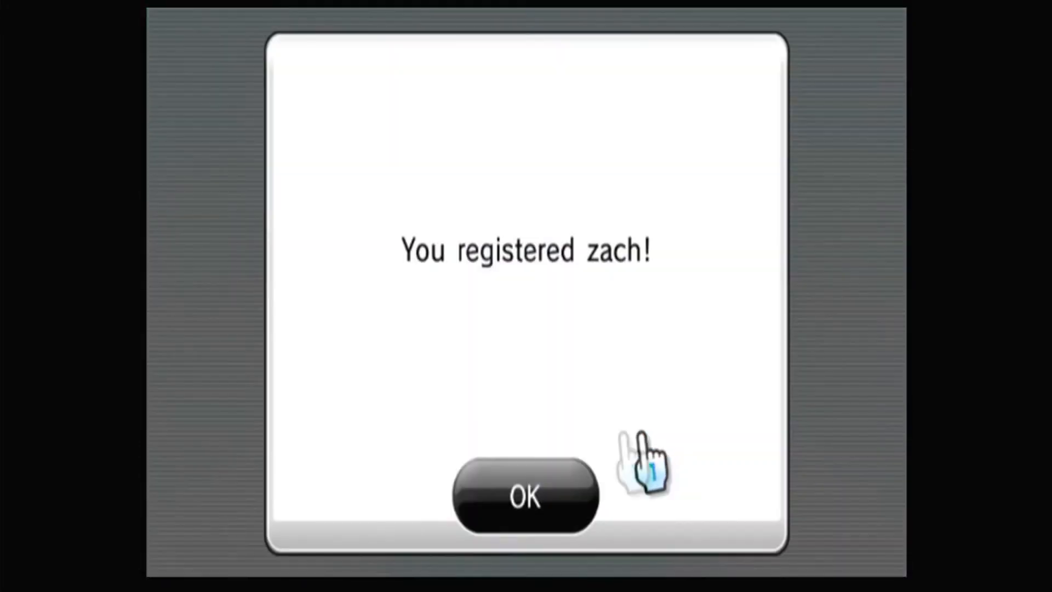
{"action": "left_click", "coordinate": [524, 496]}
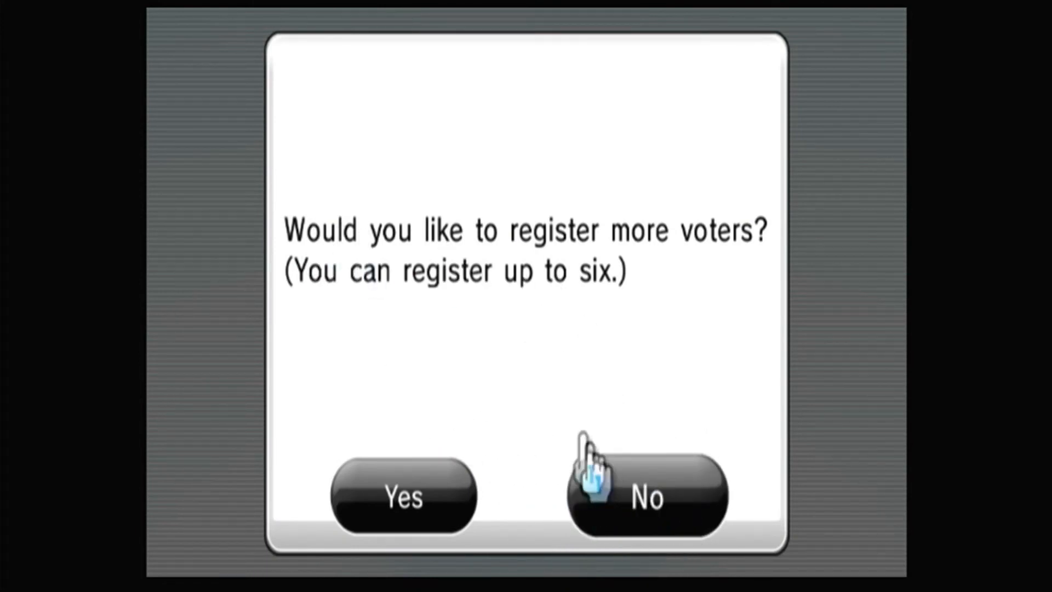
{"action": "left_click", "coordinate": [647, 499]}
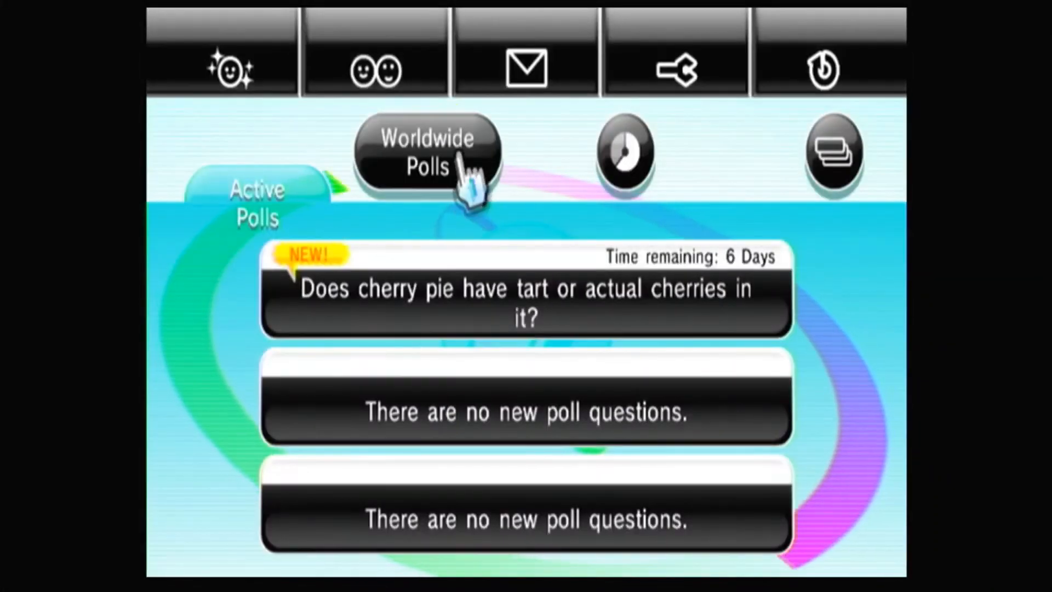
Step: Vote for Actual Cherries on the cherry pie poll and confirm the vote
{"action": "left_click", "coordinate": [626, 152]}
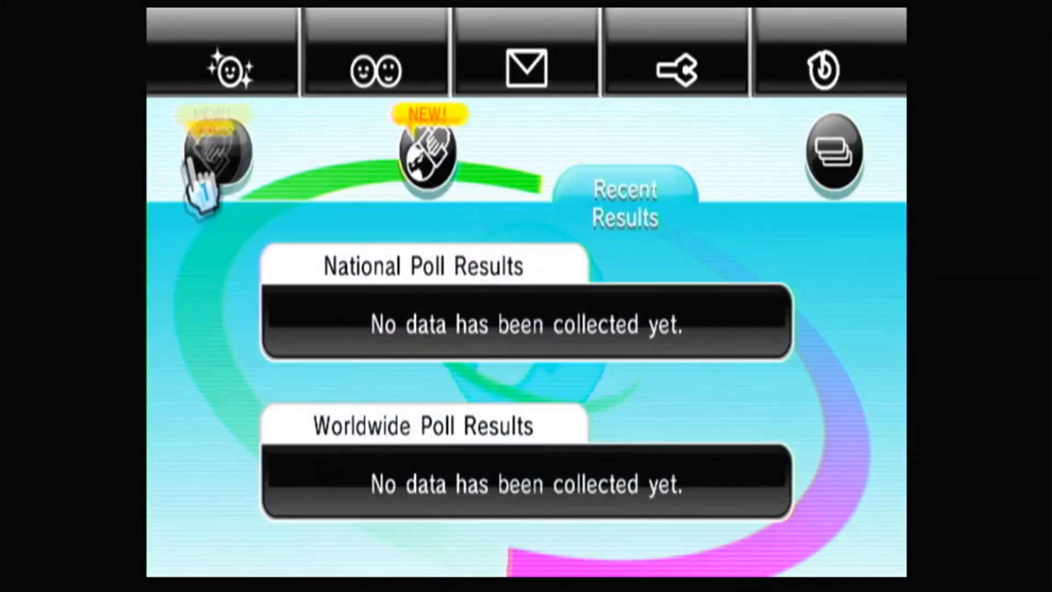
{"action": "left_click", "coordinate": [214, 158]}
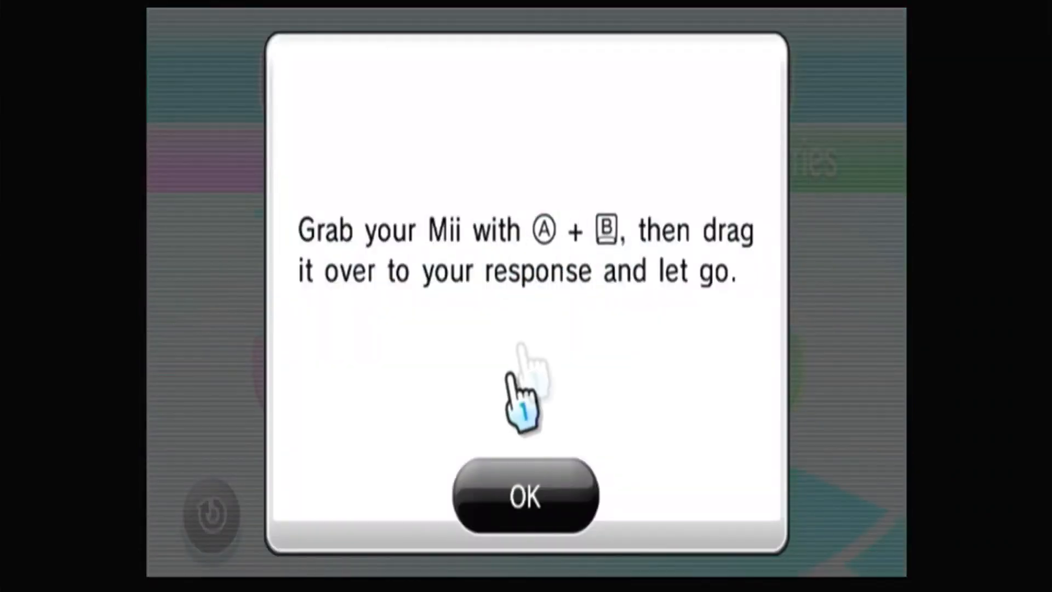
{"action": "left_click", "coordinate": [526, 497]}
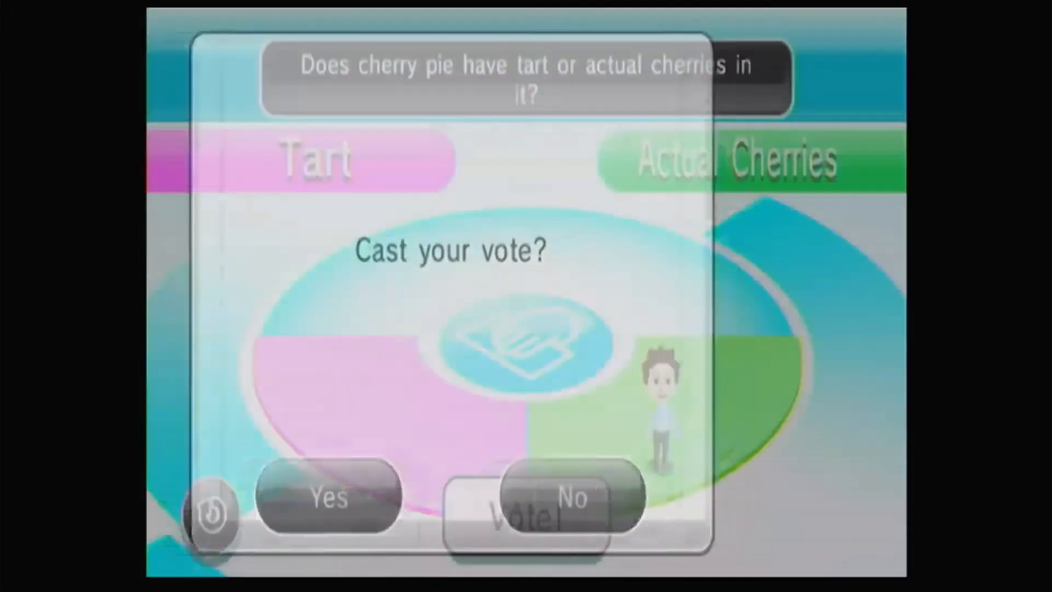
{"action": "left_click", "coordinate": [328, 497]}
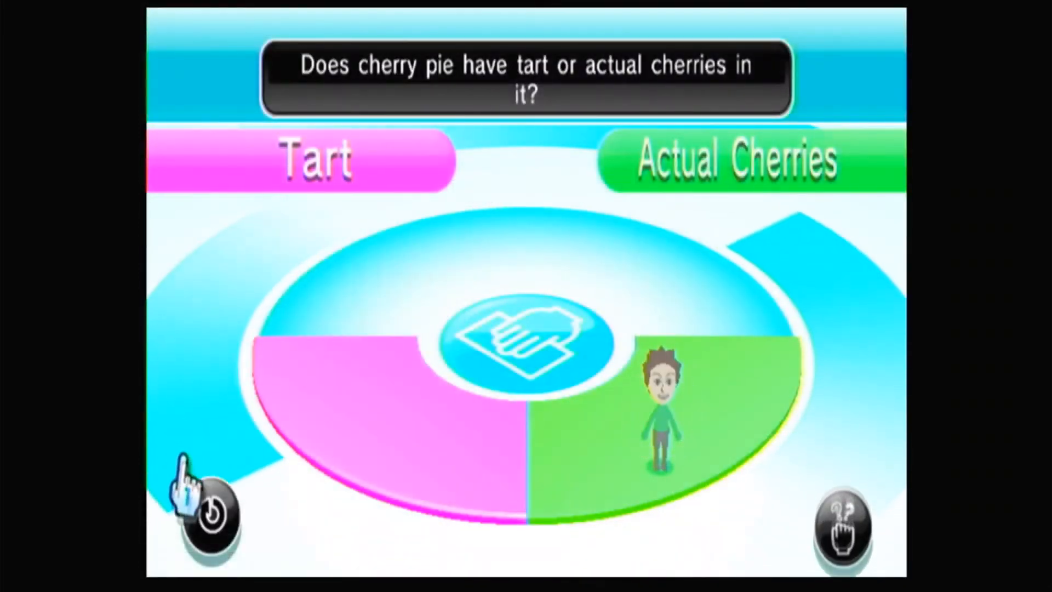
Step: Acknowledge the results, opinion analysis and new poll messages, returning to Active Polls
{"action": "left_click", "coordinate": [737, 159]}
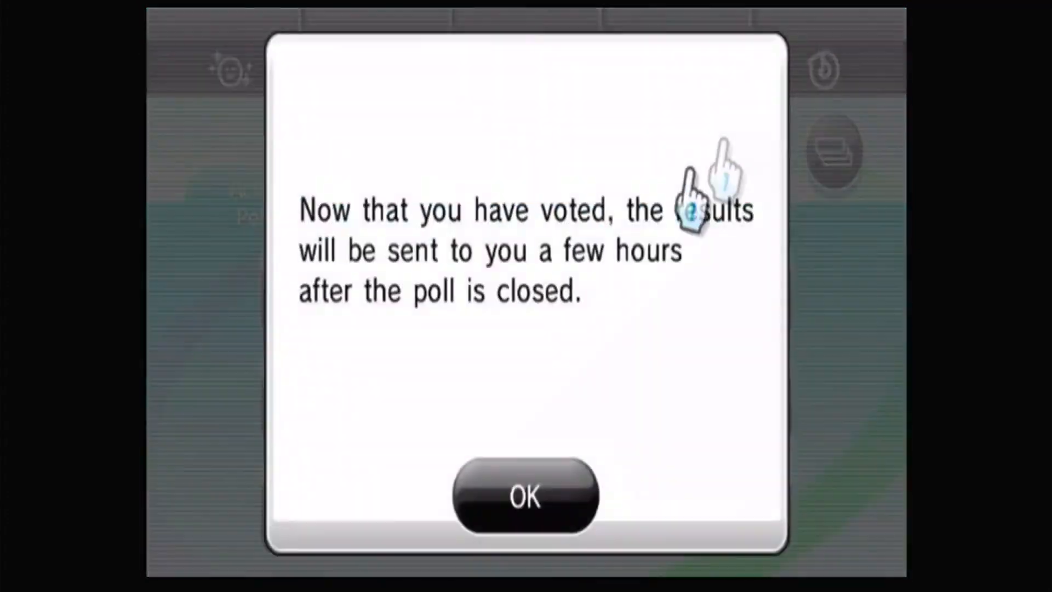
{"action": "left_click", "coordinate": [525, 498]}
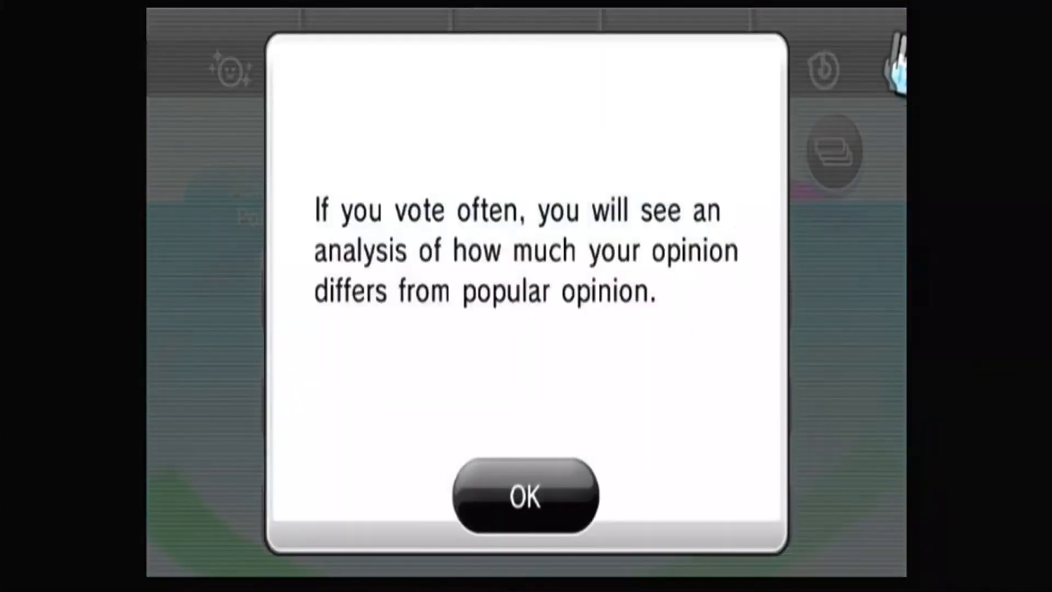
{"action": "left_click", "coordinate": [525, 495]}
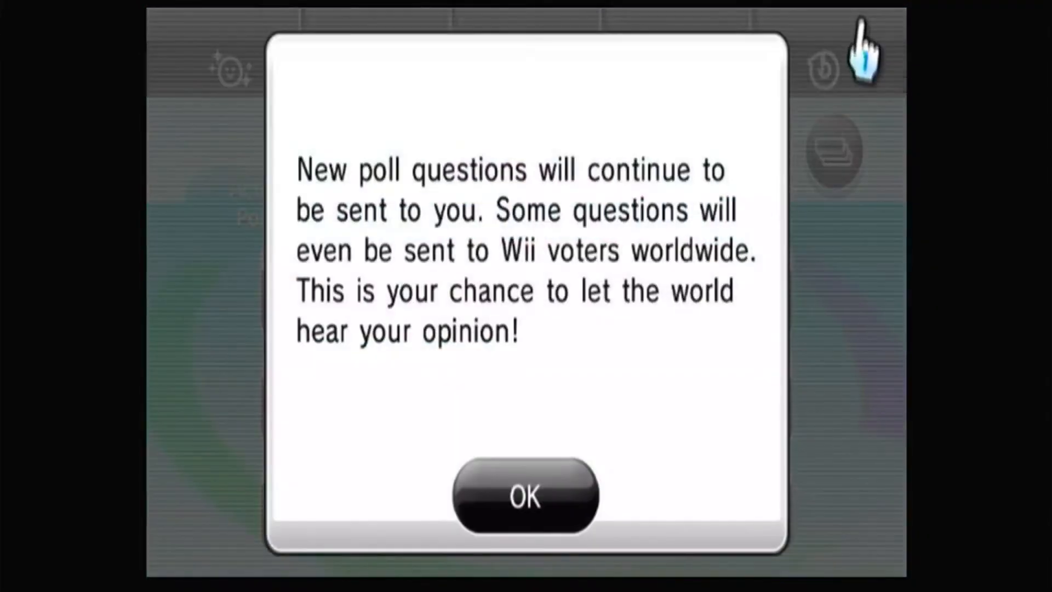
{"action": "left_click", "coordinate": [525, 497]}
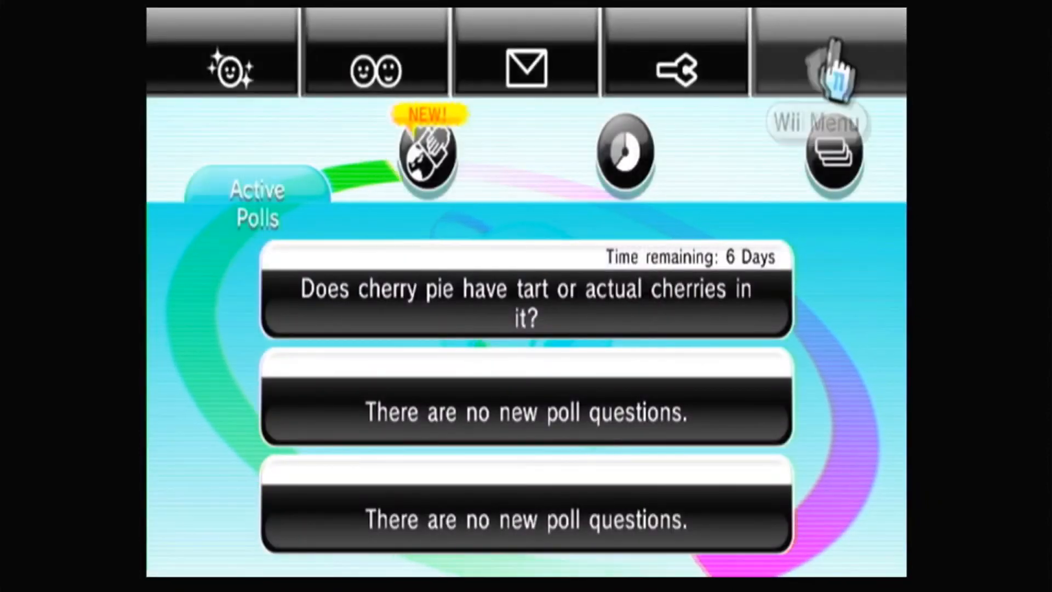
Step: Return from Everybody Votes Channel to the Wii Menu, confirming with Yes
{"action": "left_click", "coordinate": [832, 155]}
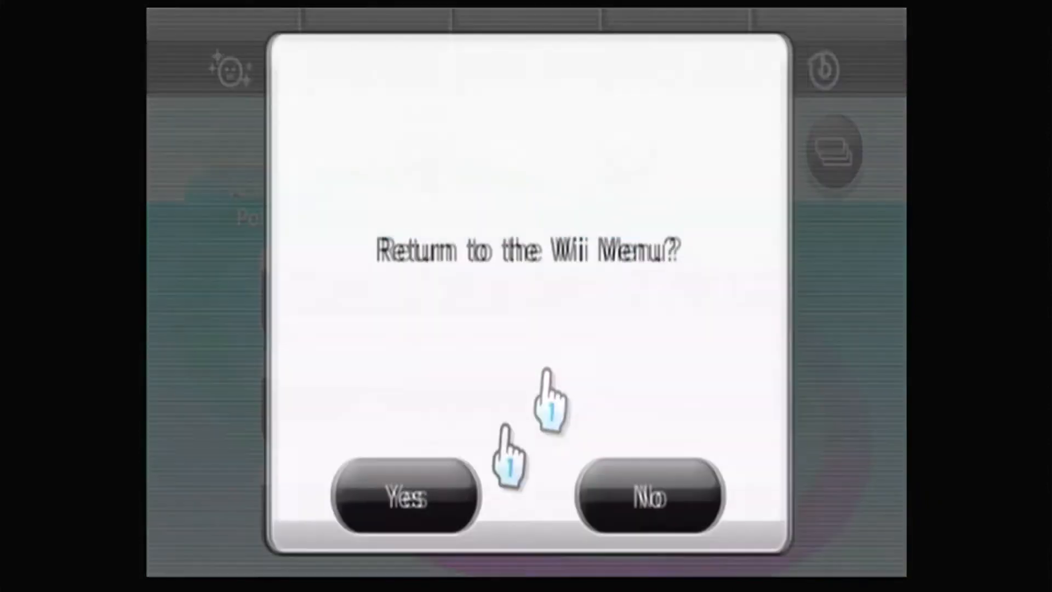
{"action": "left_click", "coordinate": [404, 496]}
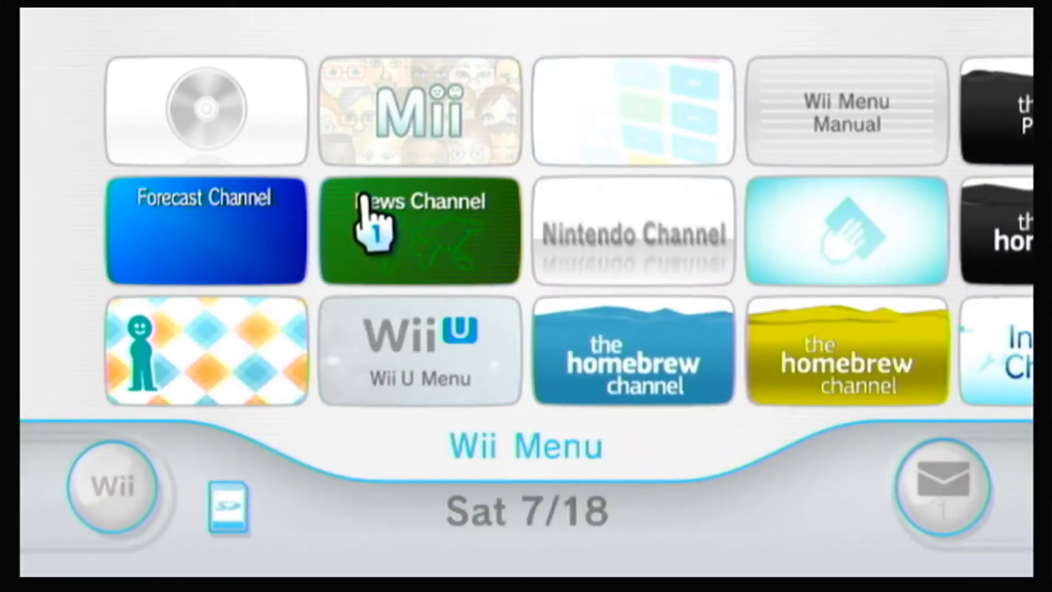
Step: Start the News Channel, confirm the date and time, and acknowledge the tip while news downloads
{"action": "left_click", "coordinate": [419, 231]}
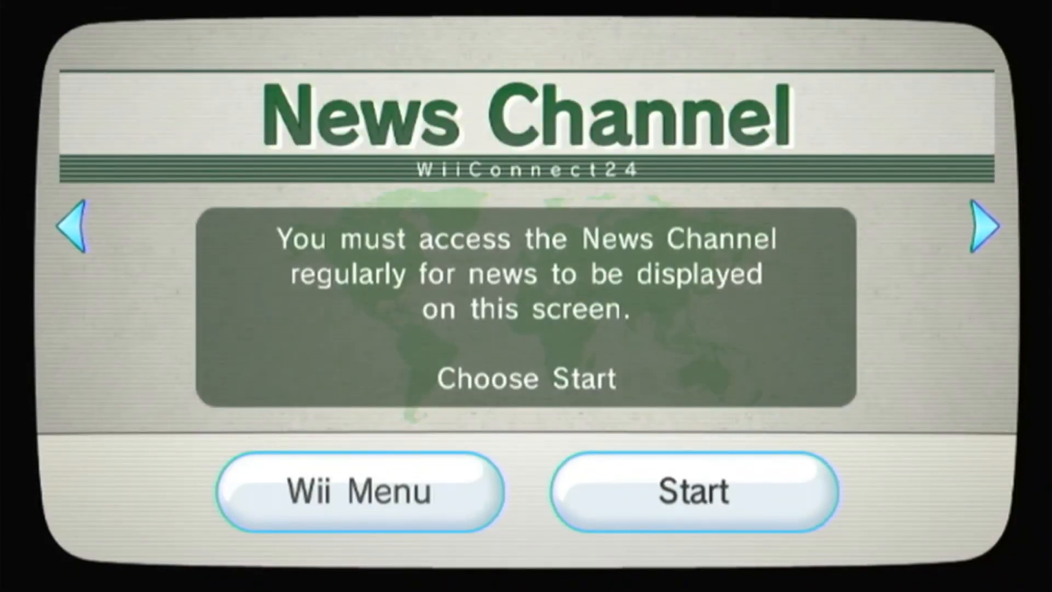
{"action": "left_click", "coordinate": [693, 491]}
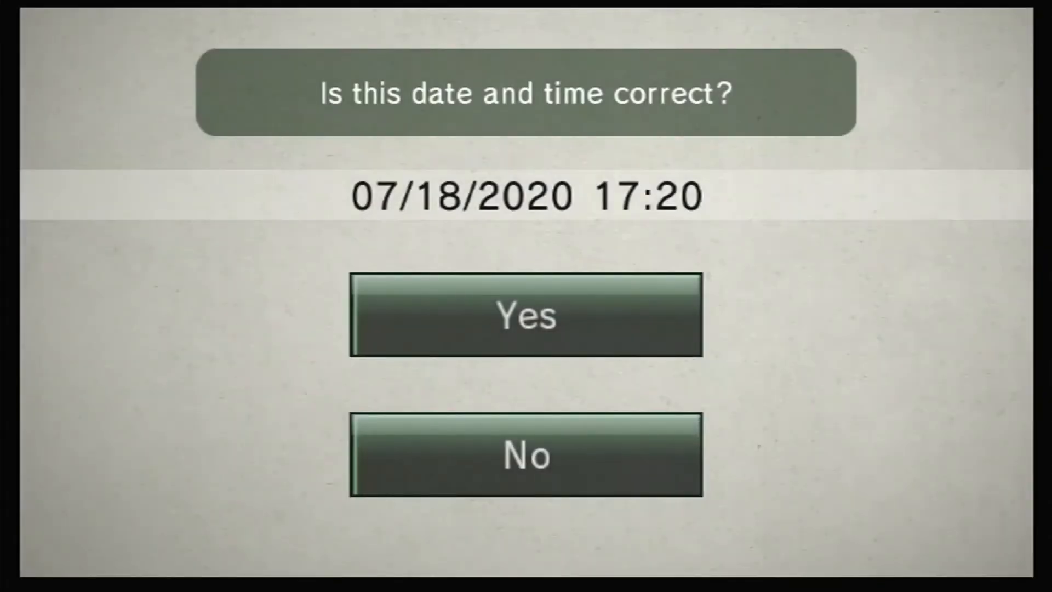
{"action": "left_click", "coordinate": [525, 316]}
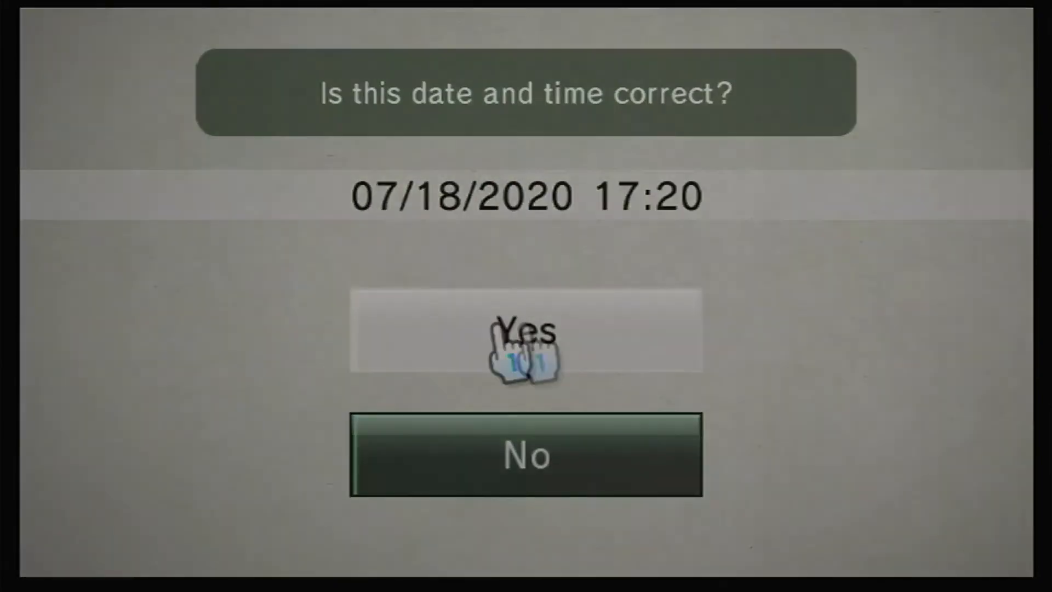
{"action": "left_click", "coordinate": [525, 331]}
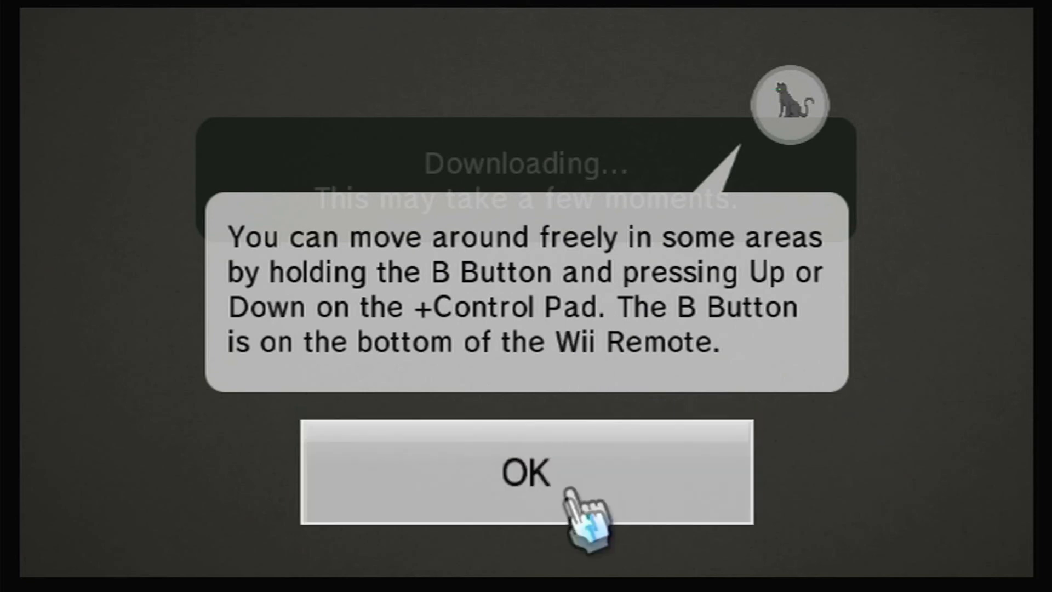
{"action": "left_click", "coordinate": [527, 473]}
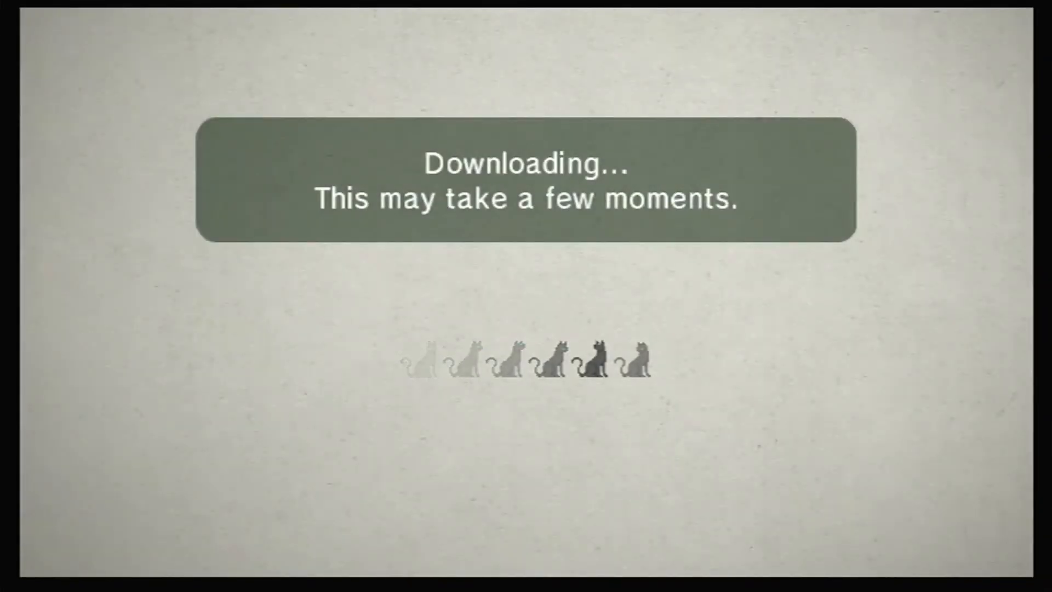